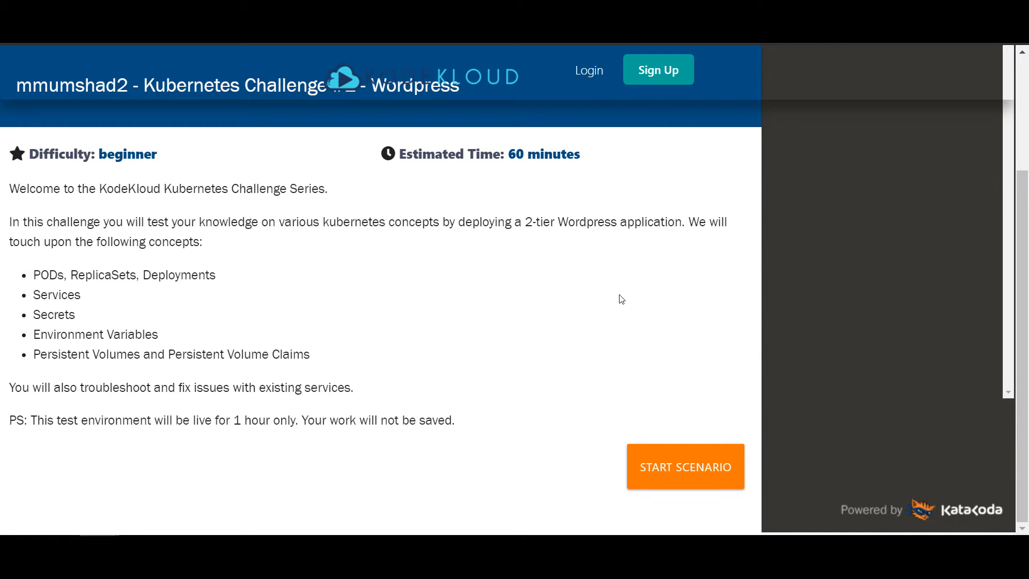
{"action": "mouse_move", "coordinate": [598, 301]}
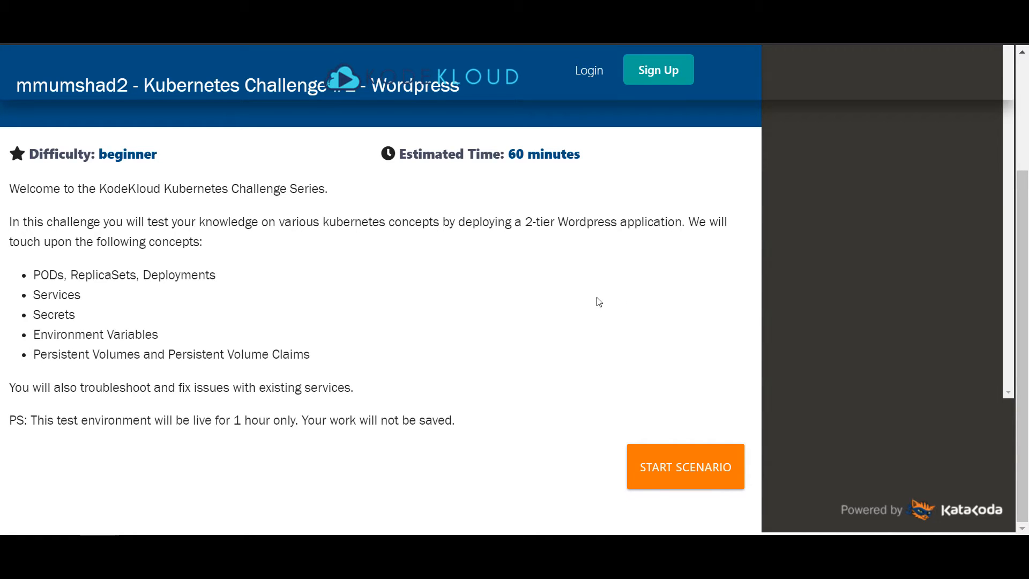
Start the Kubernetes Challenge Wordpress scenario from its introduction page.
{"action": "left_click", "coordinate": [684, 467]}
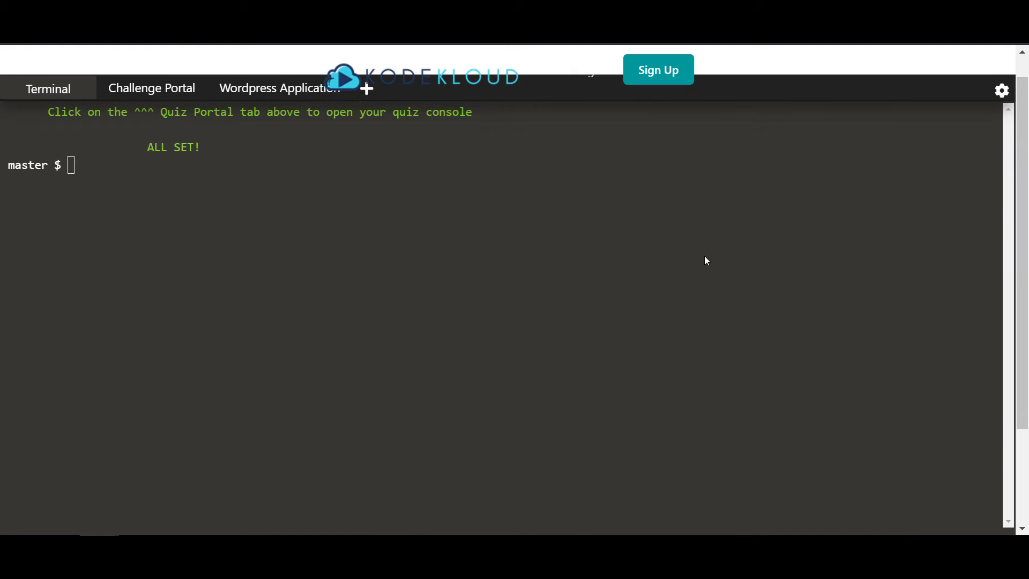
{"action": "mouse_move", "coordinate": [414, 265]}
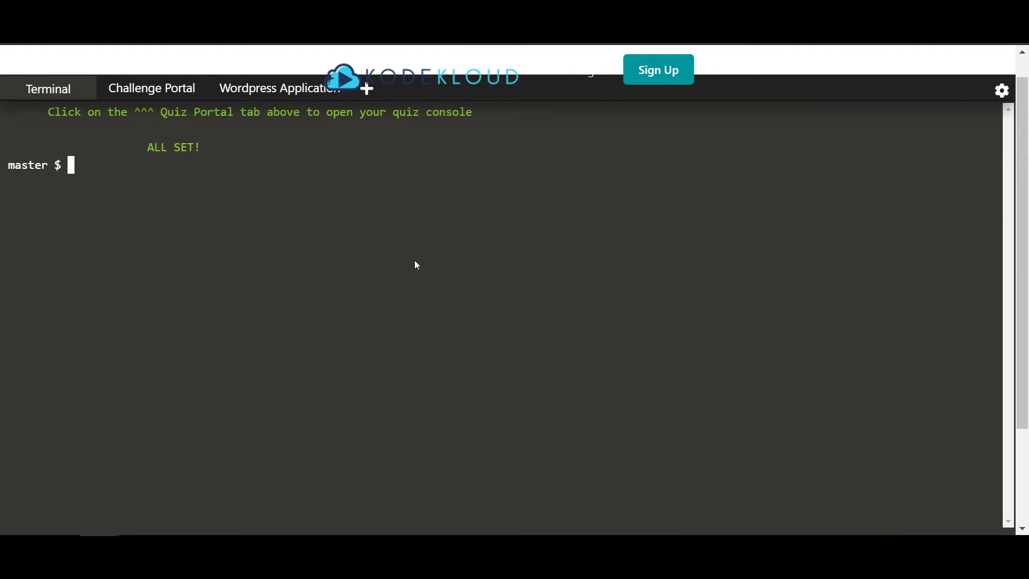
Run kubectl get nodes in the scenario terminal to list the cluster nodes.
{"action": "type", "text": "kubectl"}
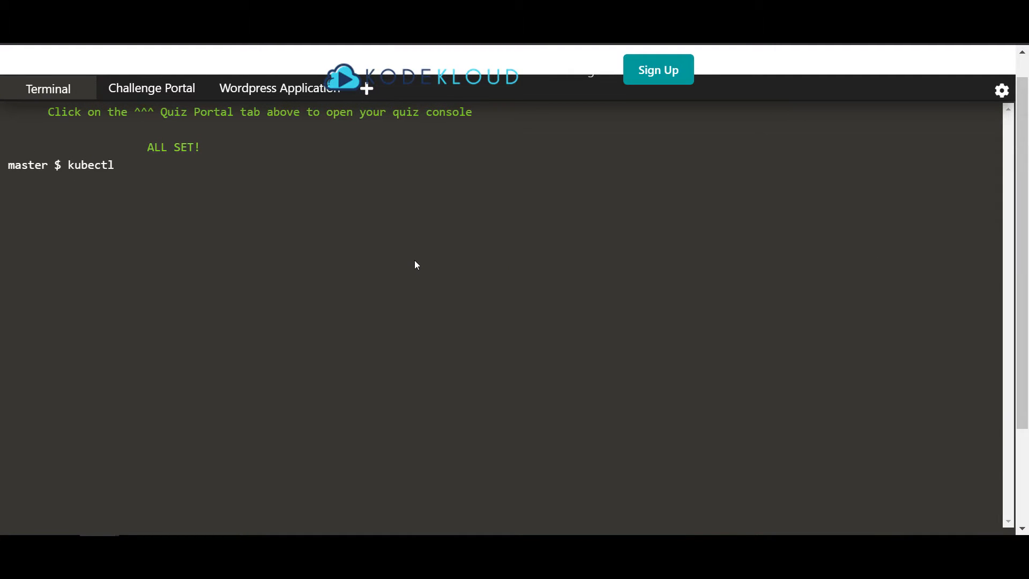
{"action": "type", "text": "get"}
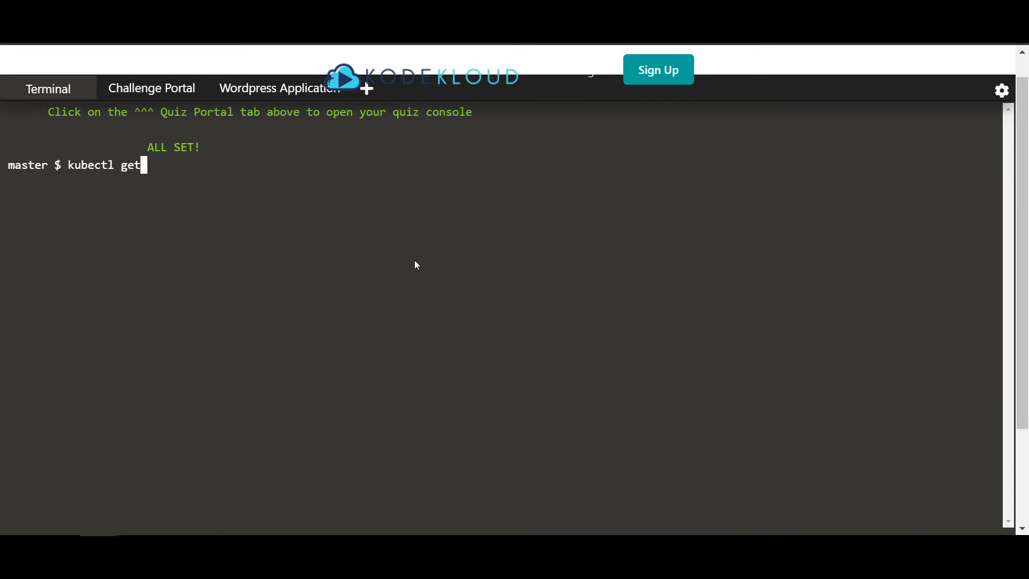
{"action": "type", "text": "nodes"}
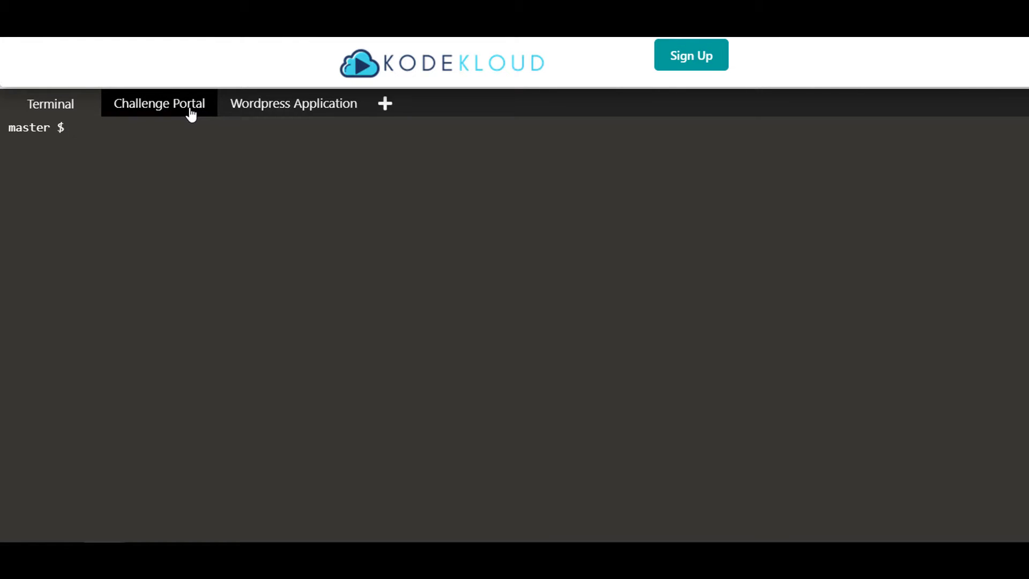
Review the Wordpress architecture diagram and the wordpress service's NodePort details (80, 31004).
{"action": "left_click", "coordinate": [159, 104]}
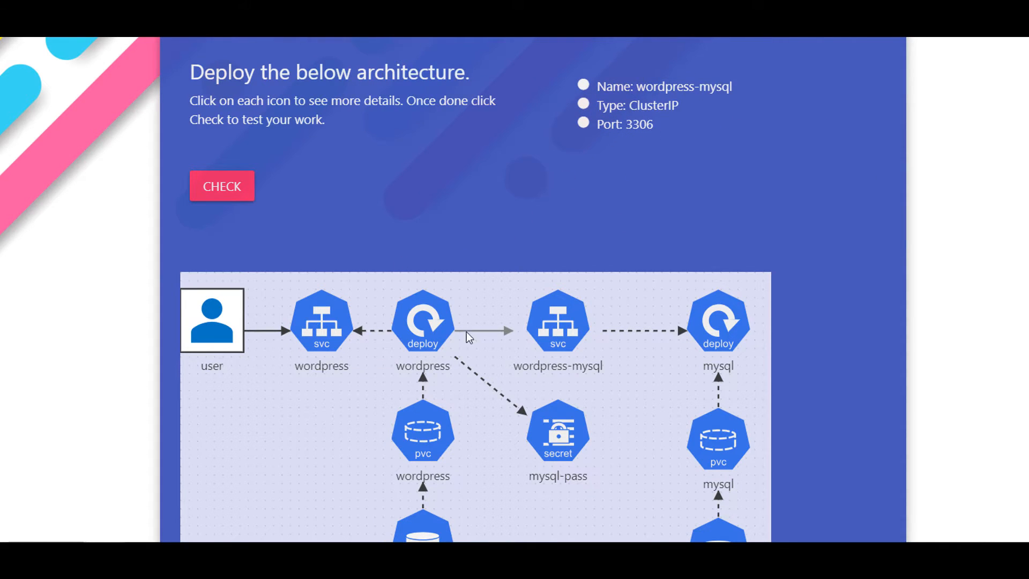
{"action": "scroll", "scroll_direction": "down", "scroll_amount": 3}
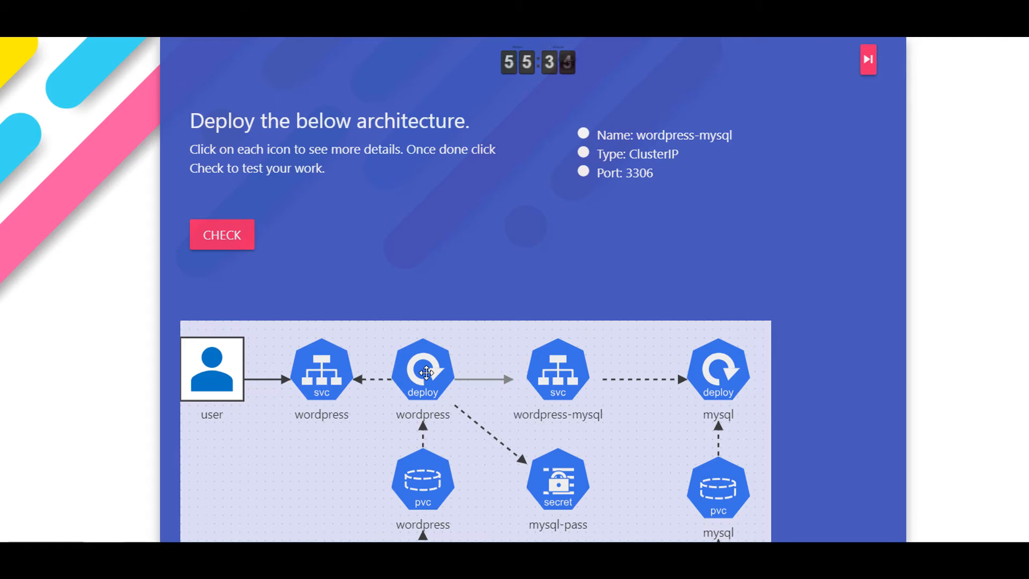
{"action": "left_click", "coordinate": [423, 372]}
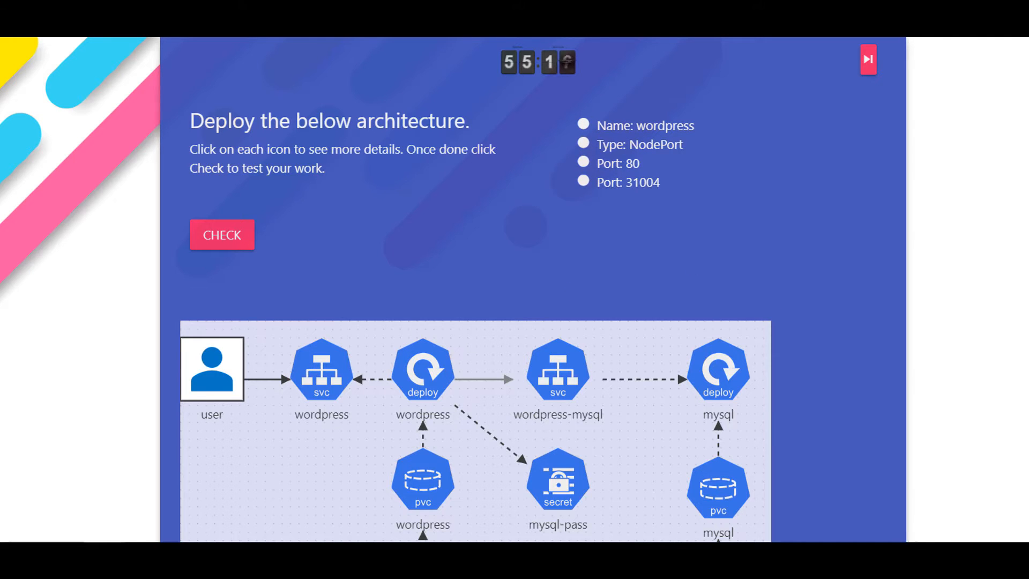
{"action": "scroll", "scroll_direction": "down", "scroll_amount": 3}
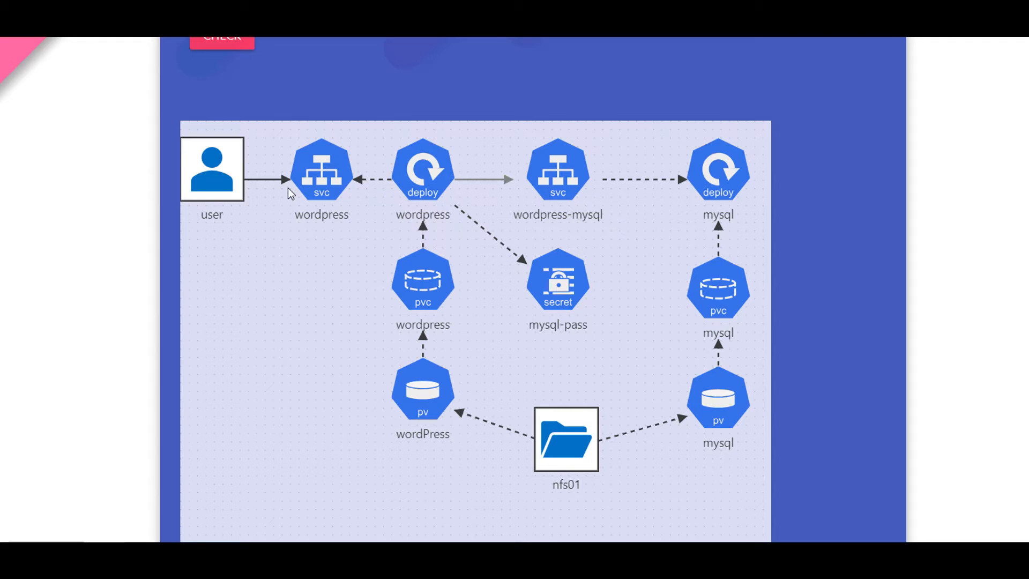
{"action": "left_click", "coordinate": [50, 103]}
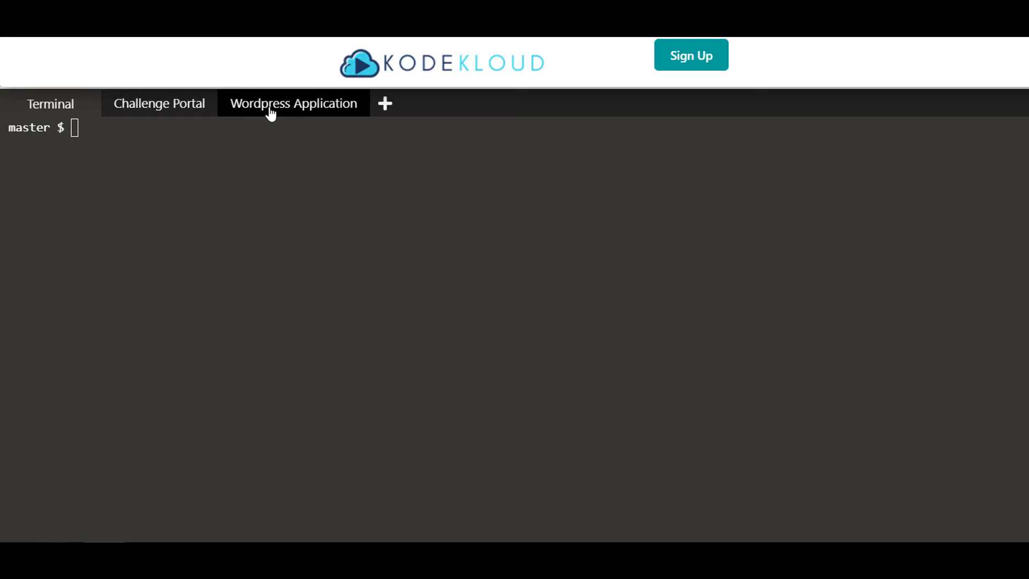
{"action": "mouse_move", "coordinate": [298, 113]}
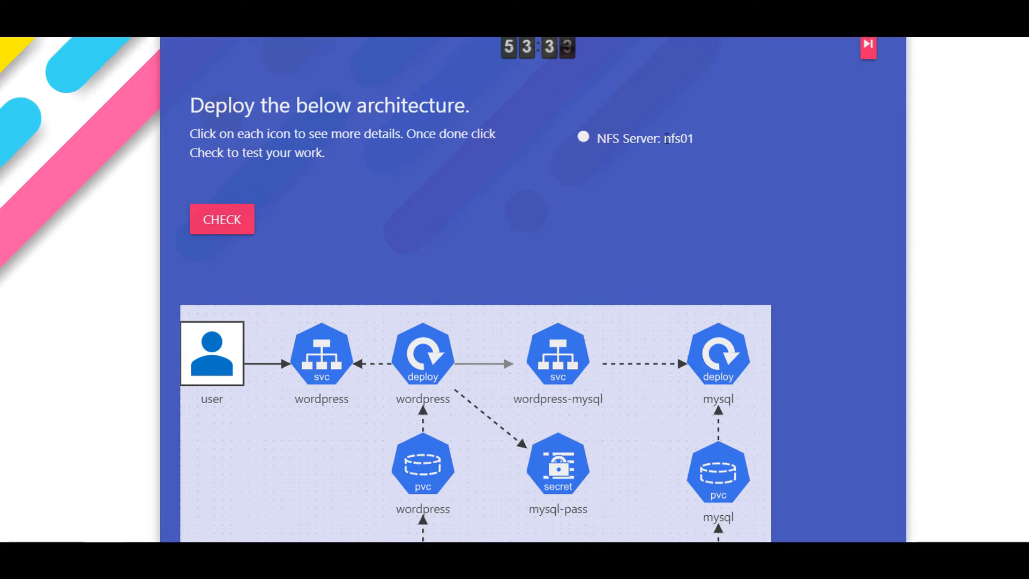
Select the NFS server name nfs01 in the diagram's details.
{"action": "double_click", "coordinate": [675, 139]}
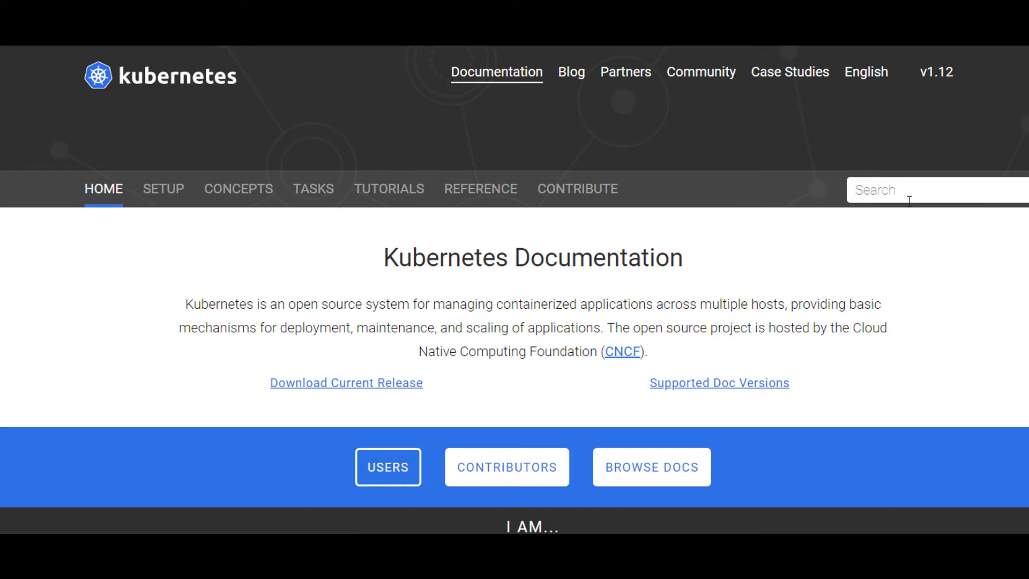
Search the Kubernetes docs for 'persistent' to reach the Persistent Volumes page.
{"action": "left_click", "coordinate": [918, 190]}
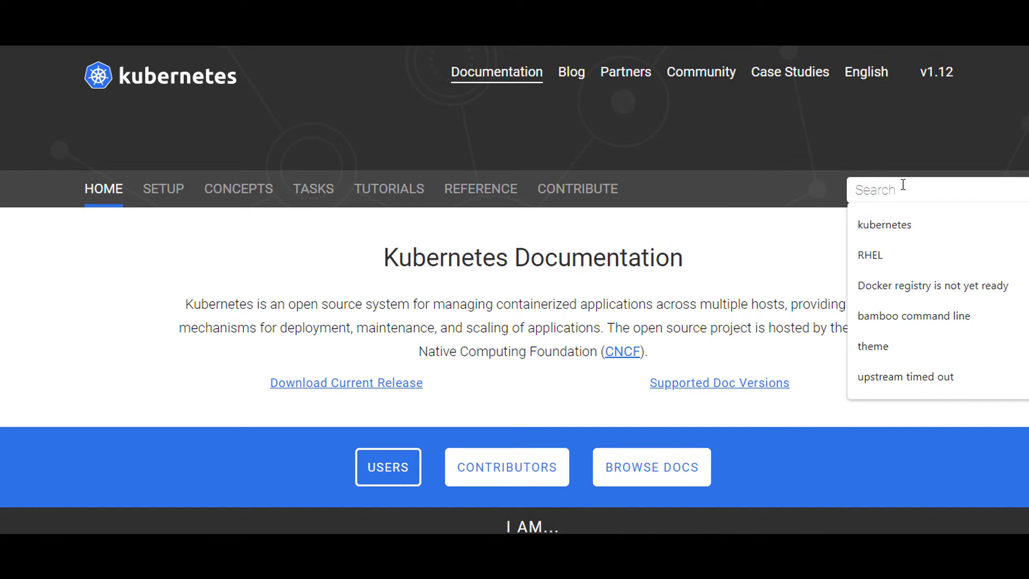
{"action": "type", "text": "persiste"}
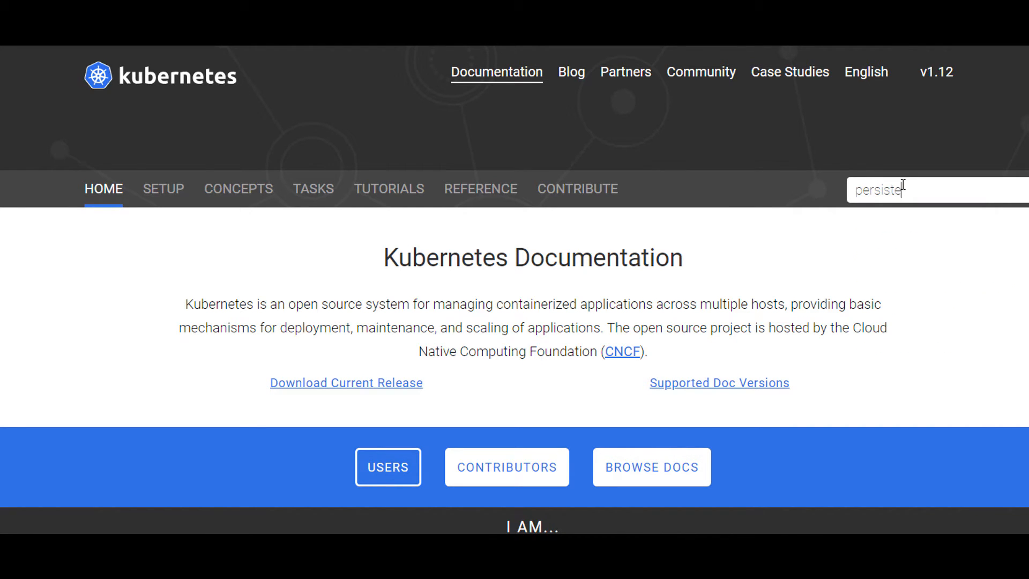
{"action": "type", "text": "nt"}
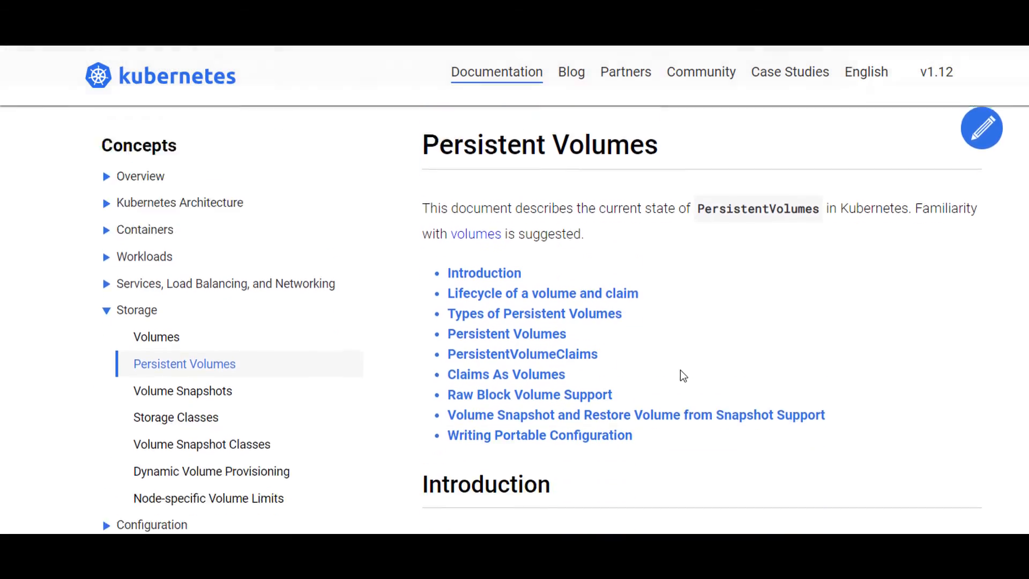
Copy the example PersistentVolume YAML manifest from the documentation page.
{"action": "scroll", "scroll_direction": "down", "scroll_amount": 3}
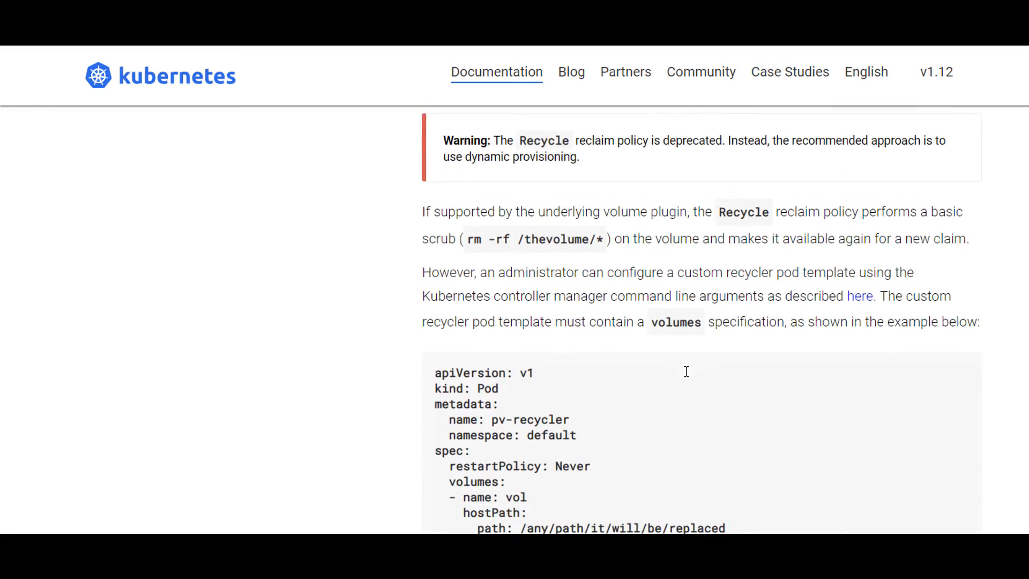
{"action": "scroll", "scroll_direction": "down", "scroll_amount": 3}
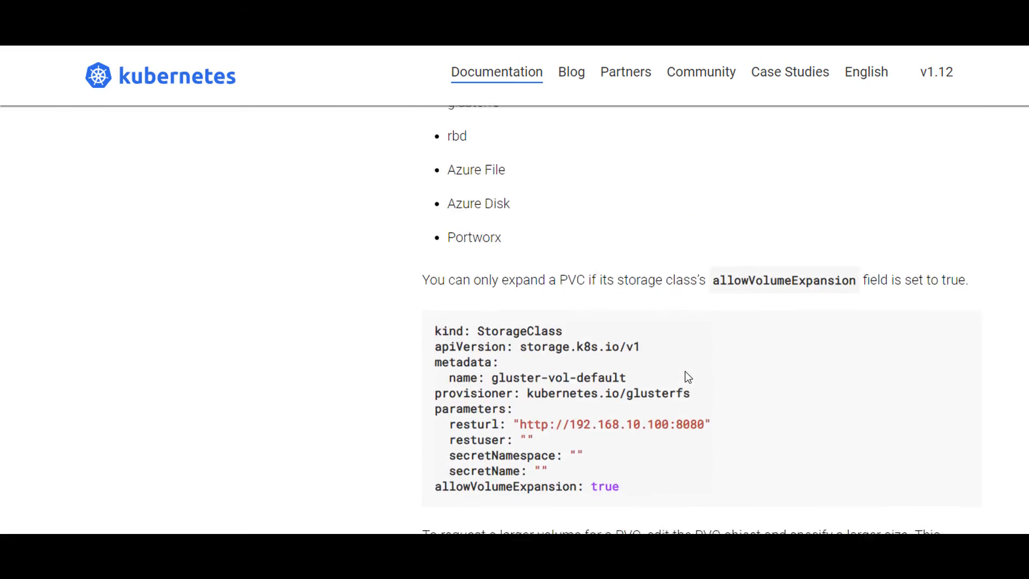
{"action": "scroll", "scroll_direction": "down", "scroll_amount": 3}
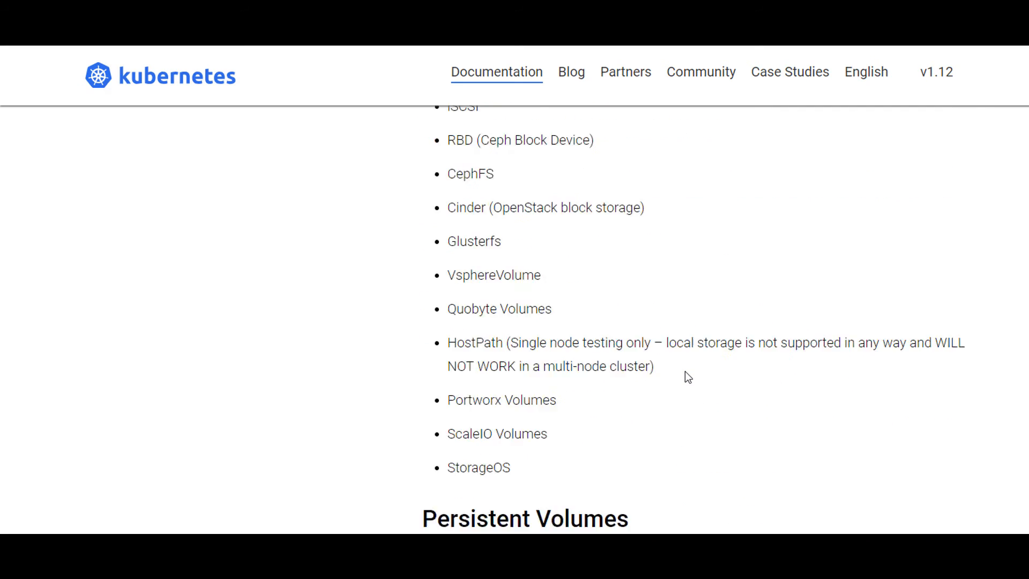
{"action": "scroll", "scroll_direction": "down", "scroll_amount": 3}
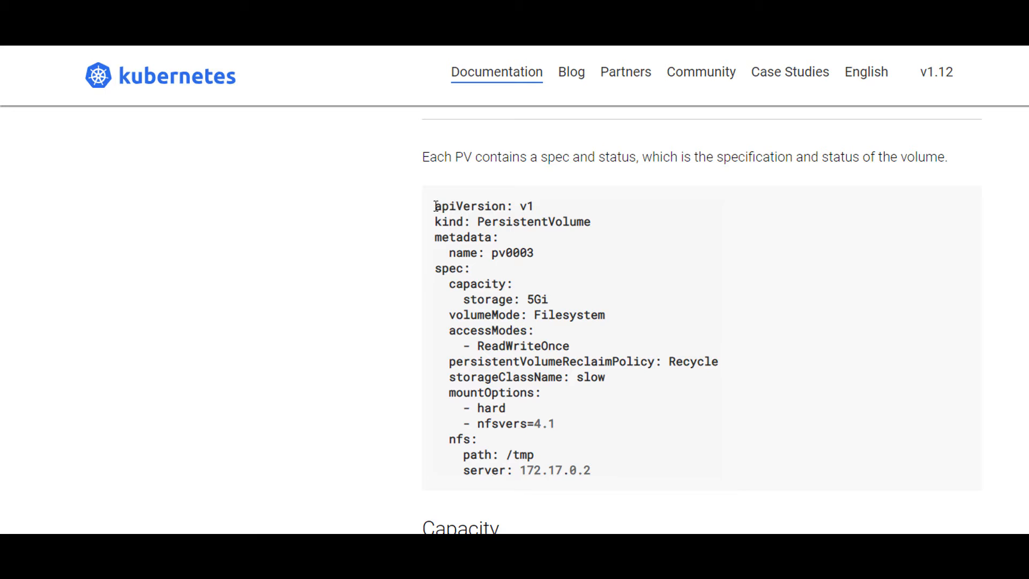
{"action": "left_click_drag", "start_coordinate": [434, 206], "coordinate": [514, 283]}
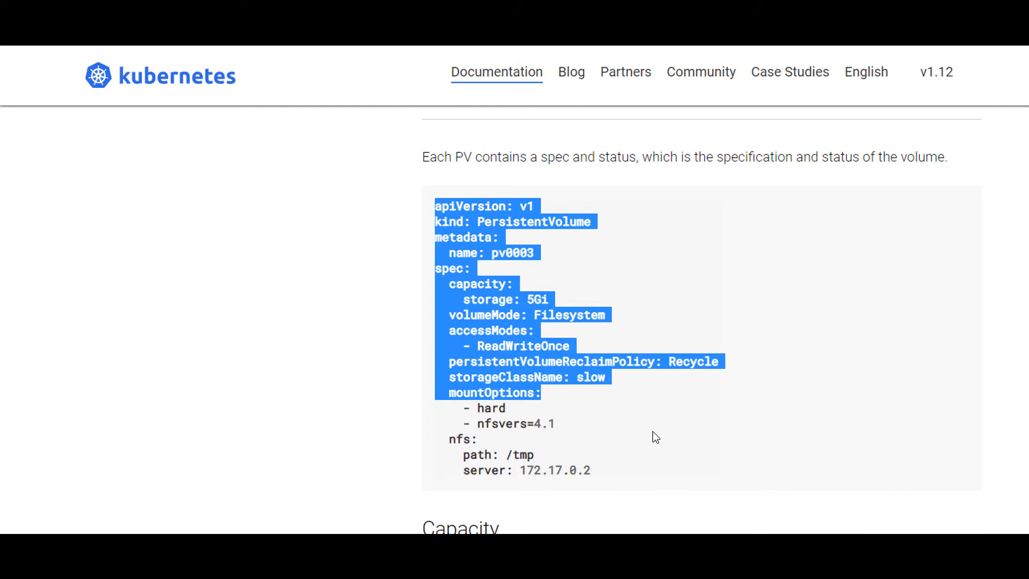
{"action": "right_click", "coordinate": [655, 437]}
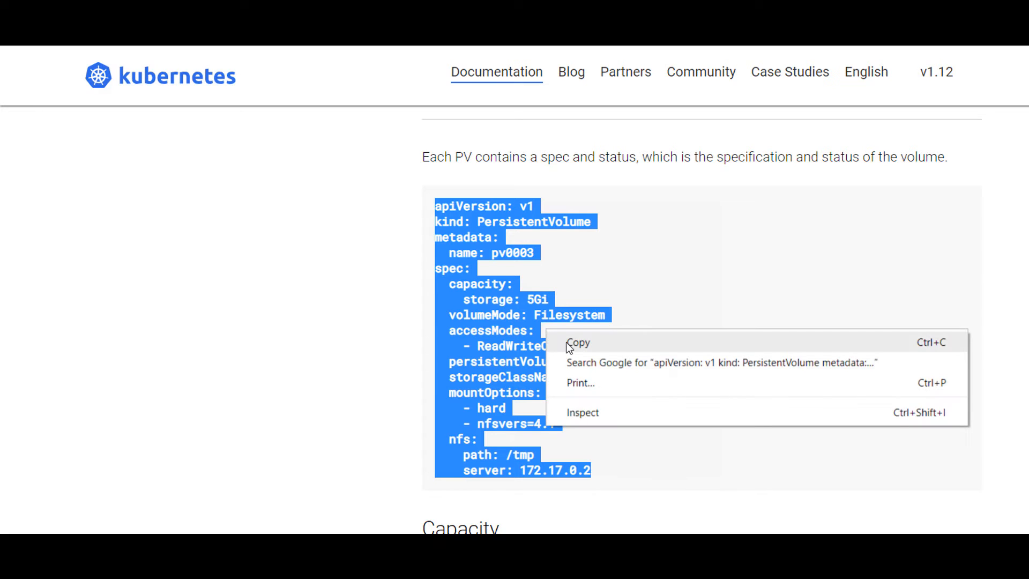
{"action": "left_click", "coordinate": [578, 342]}
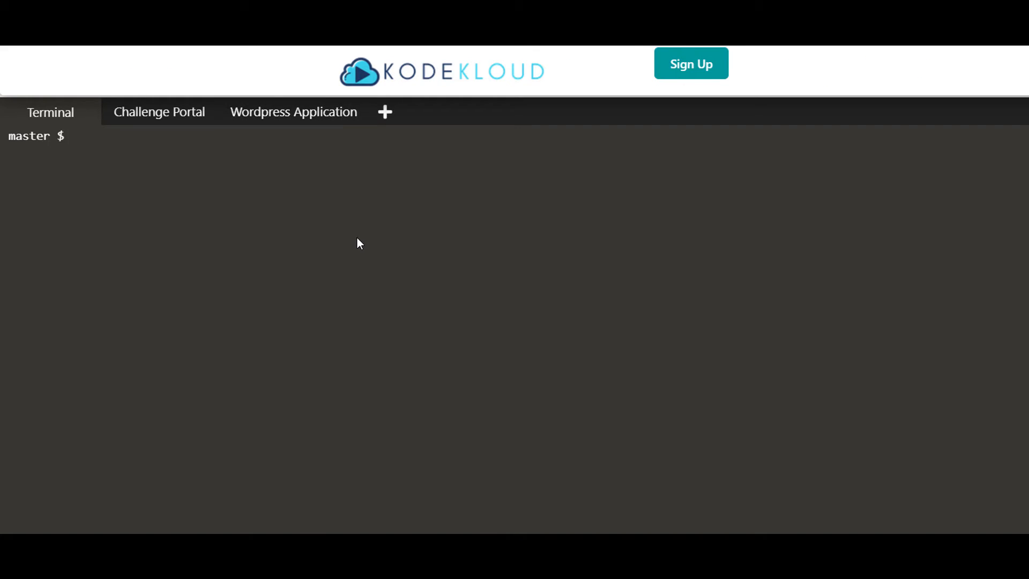
Create a wordpress-application folder and paste the docs PV template into pv-wordpress.yaml.
{"action": "type", "text": "mkdir"}
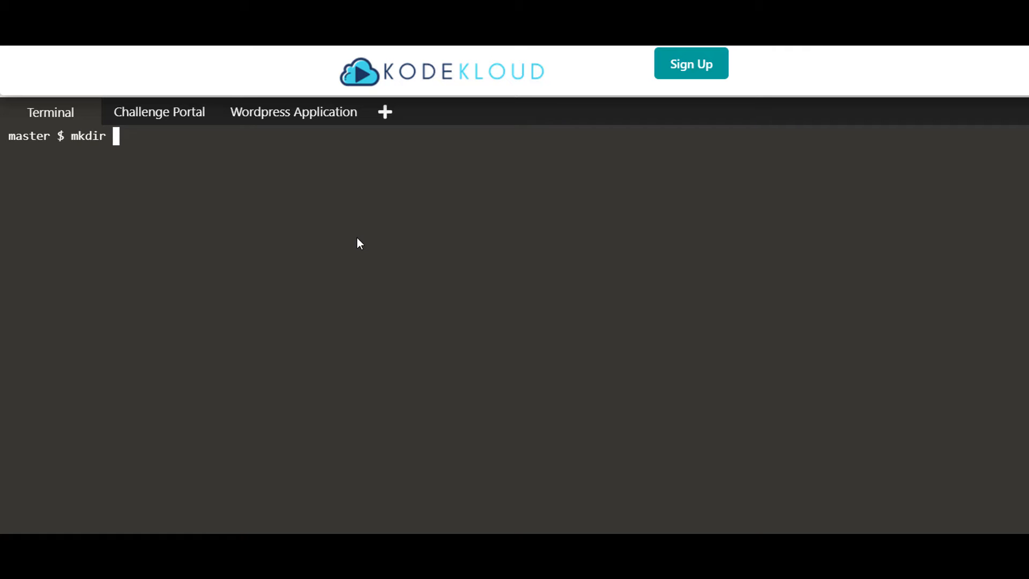
{"action": "type", "text": "w"}
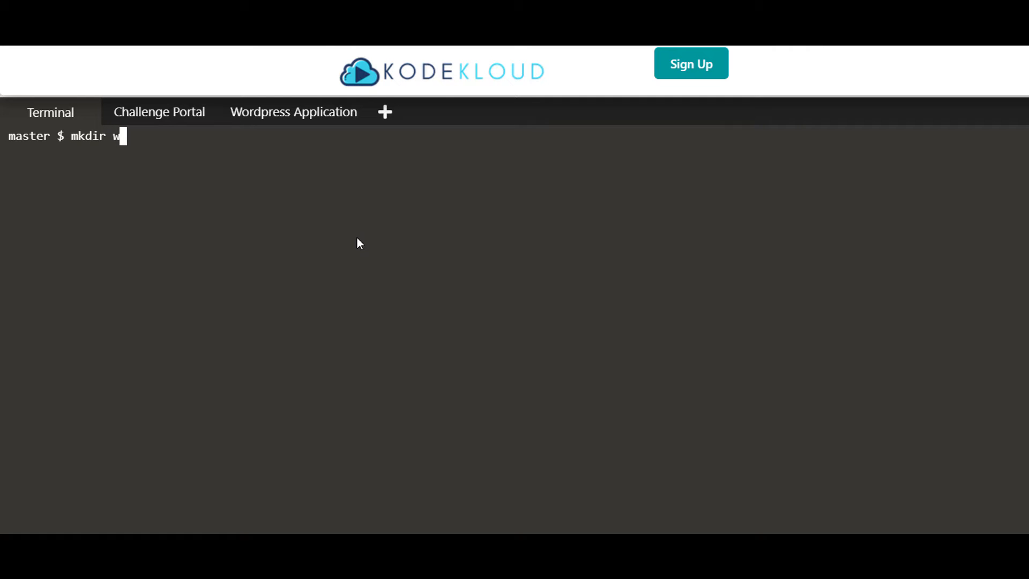
{"action": "type", "text": "ordpress"}
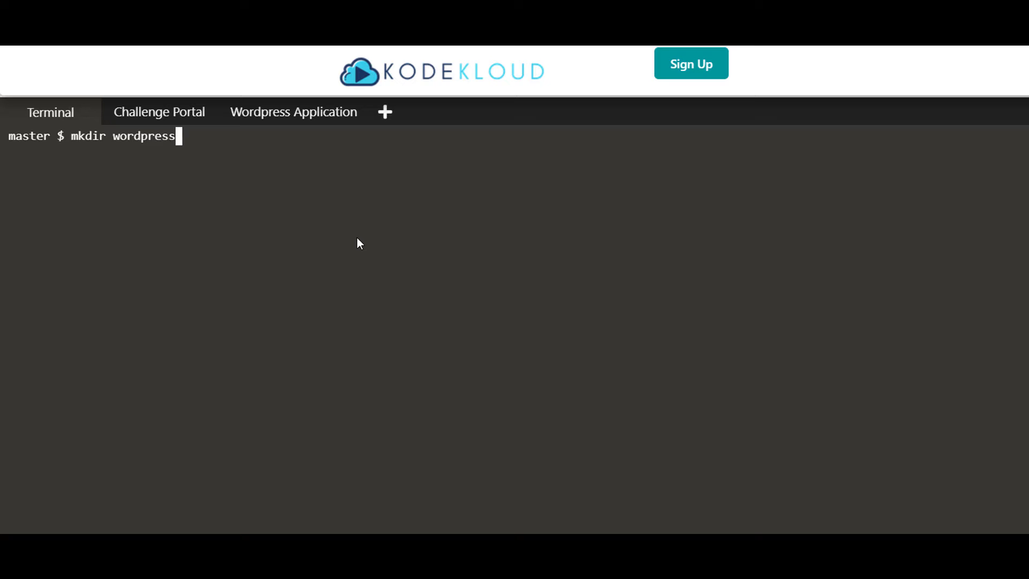
{"action": "type", "text": "-application"}
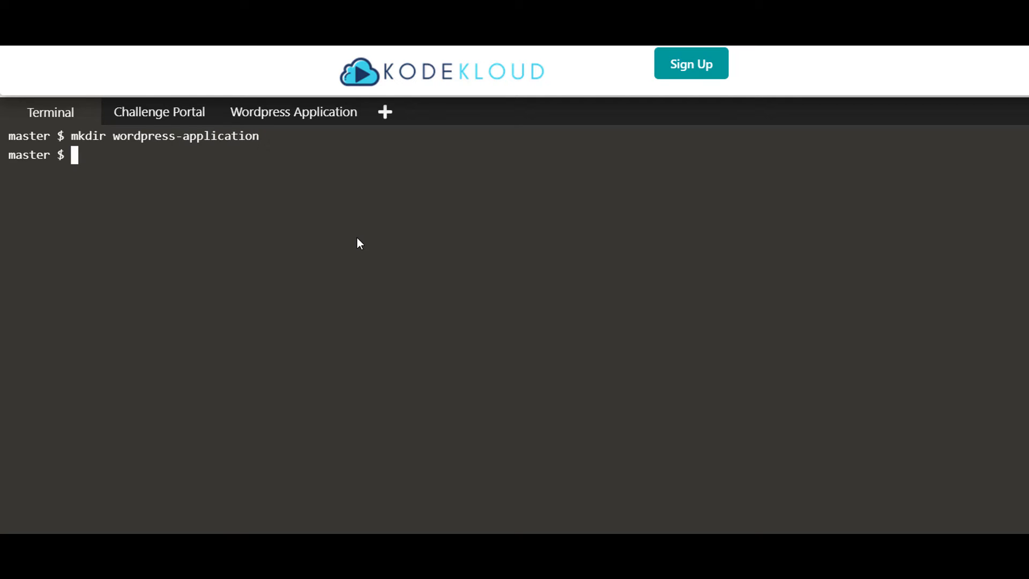
{"action": "type", "text": "cd wordpress-application/"}
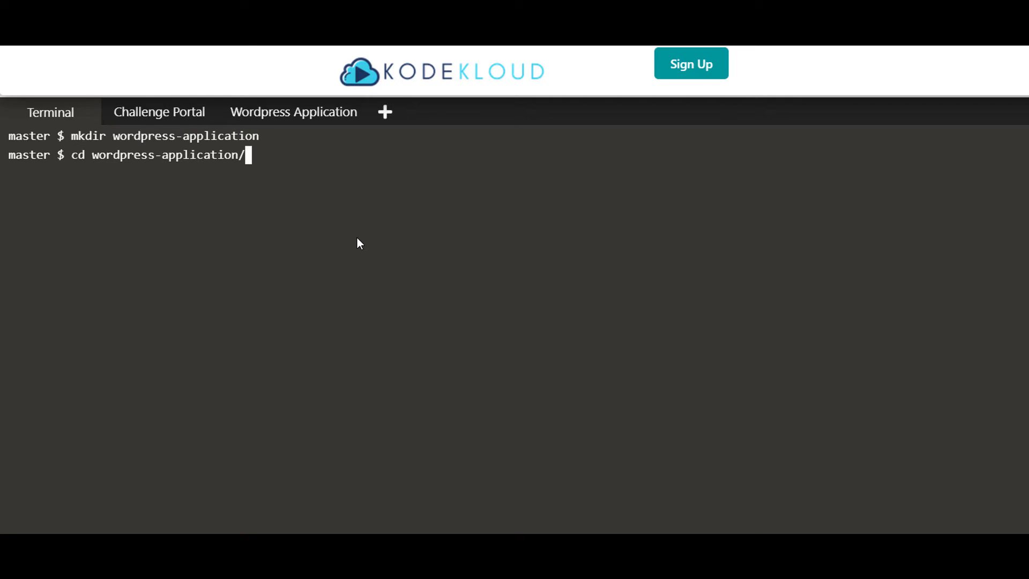
{"action": "type", "text": "cat >"}
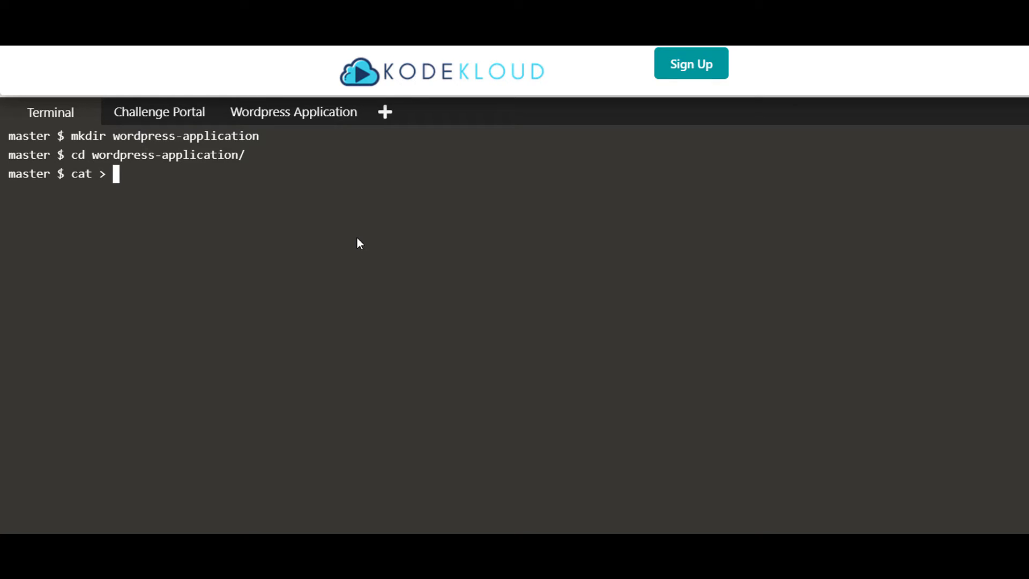
{"action": "type", "text": "pv-w"}
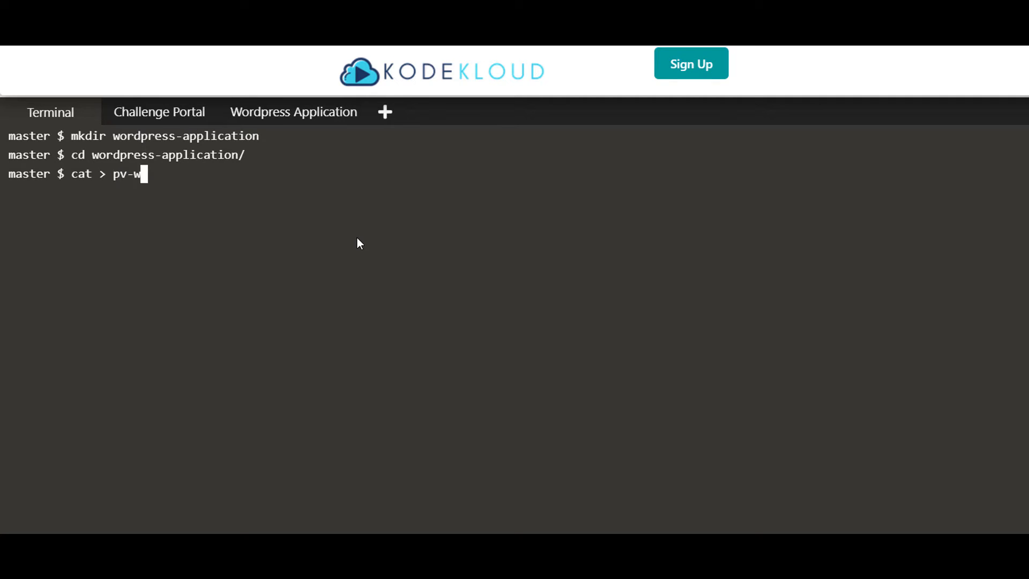
{"action": "type", "text": "ordpress.yaml"}
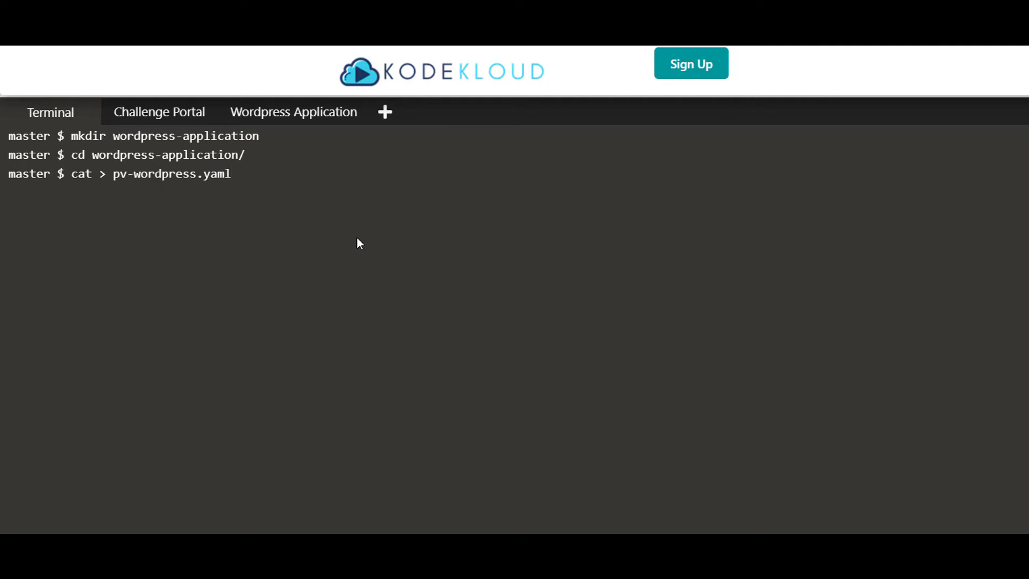
{"action": "right_click", "coordinate": [359, 244]}
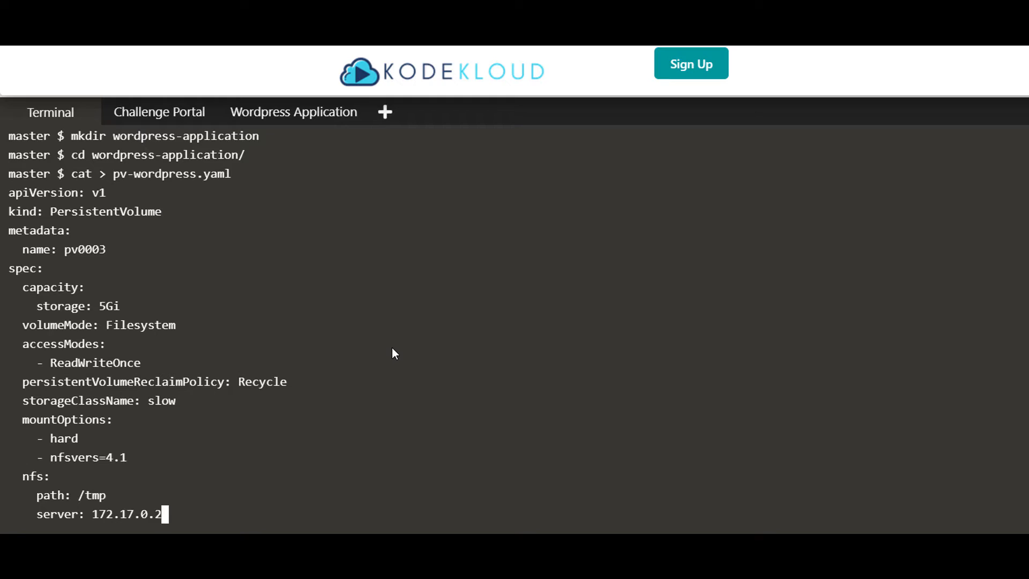
{"action": "key", "text": "ctrl+c"}
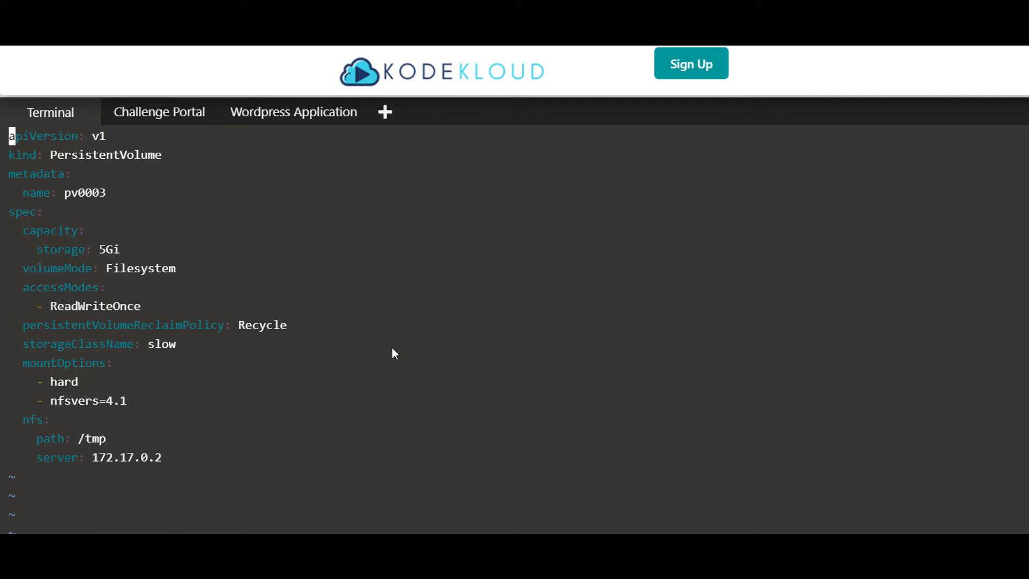
Rename the volume to wordpress-persistent-storage, copied from the challenge requirements.
{"action": "key", "text": "Down"}
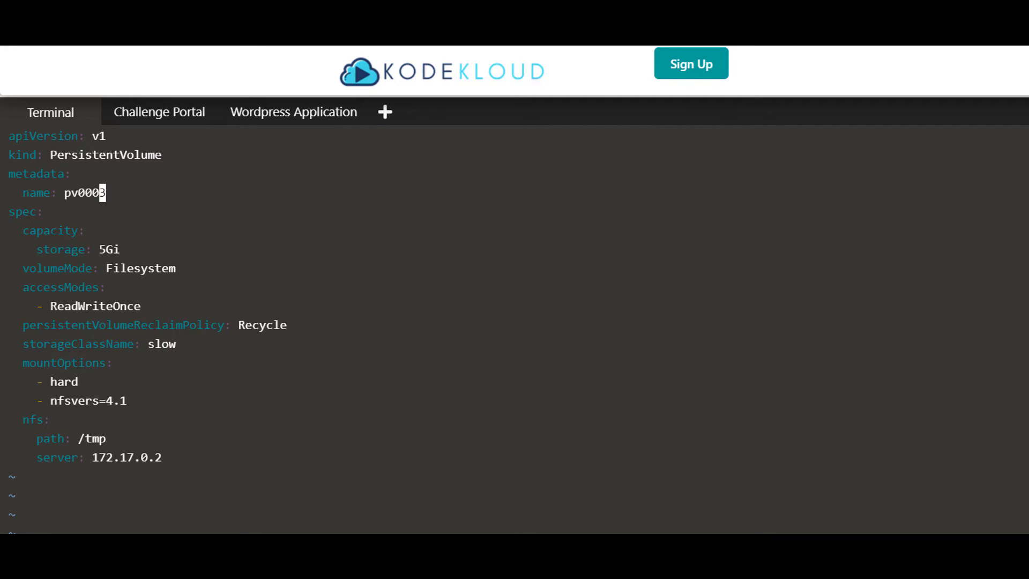
{"action": "left_click", "coordinate": [159, 111]}
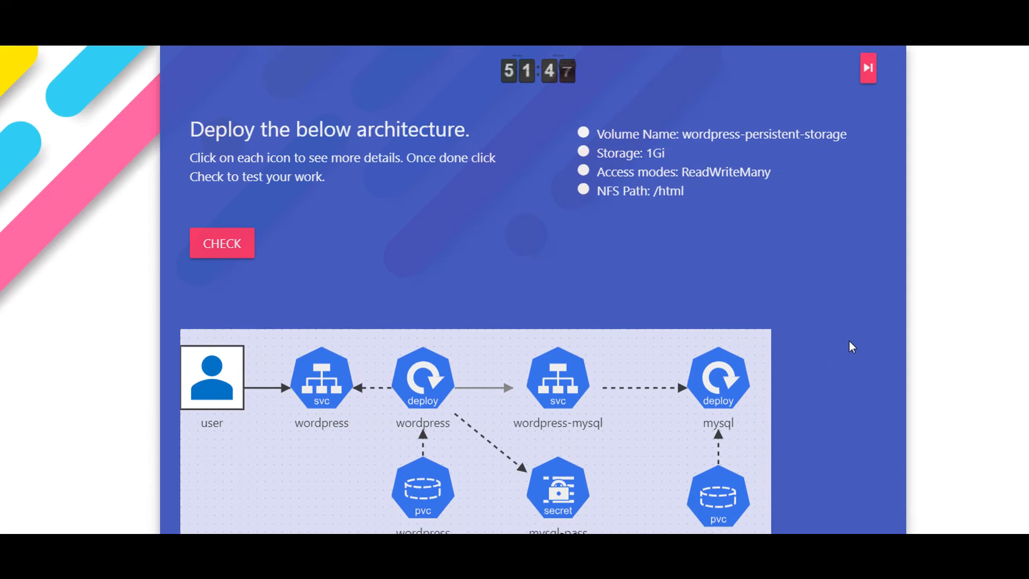
{"action": "double_click", "coordinate": [698, 134]}
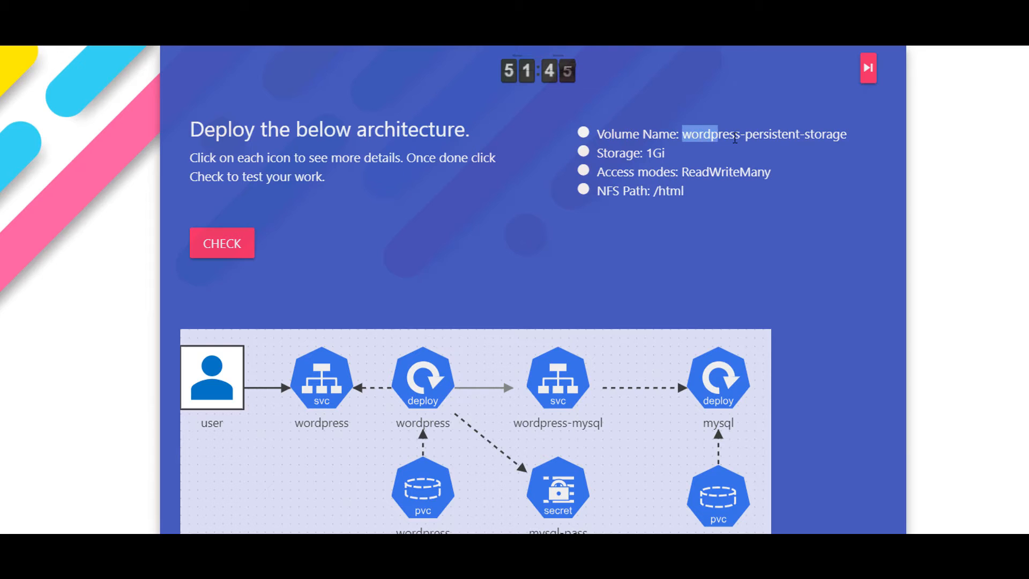
{"action": "right_click", "coordinate": [761, 134]}
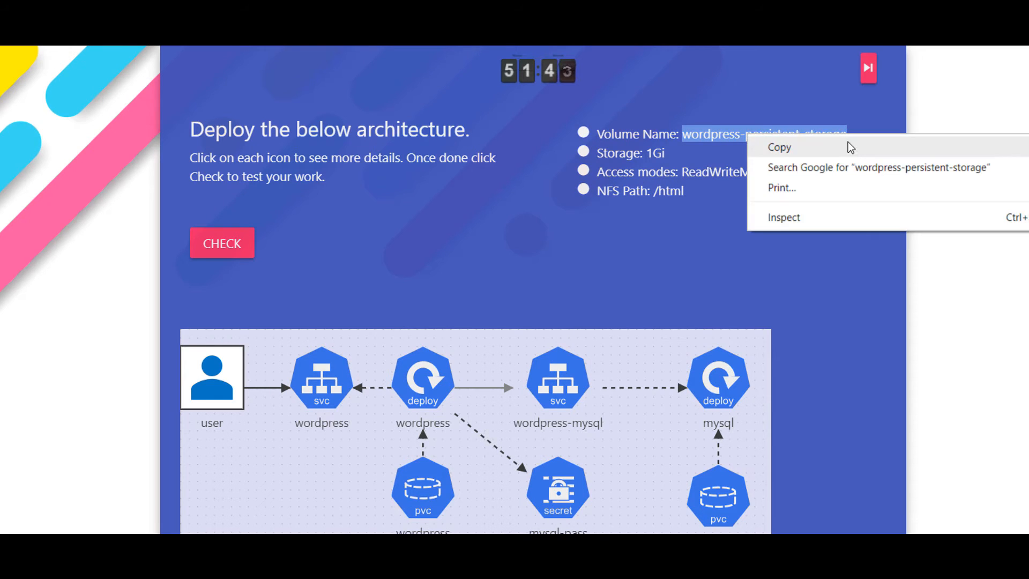
{"action": "left_click", "coordinate": [50, 113]}
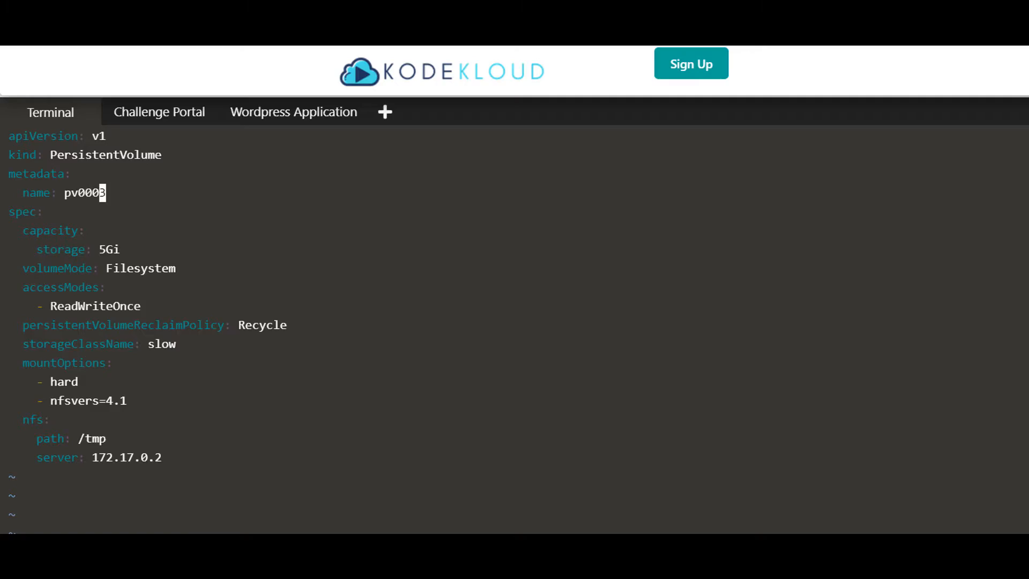
{"action": "mouse_move", "coordinate": [334, 179]}
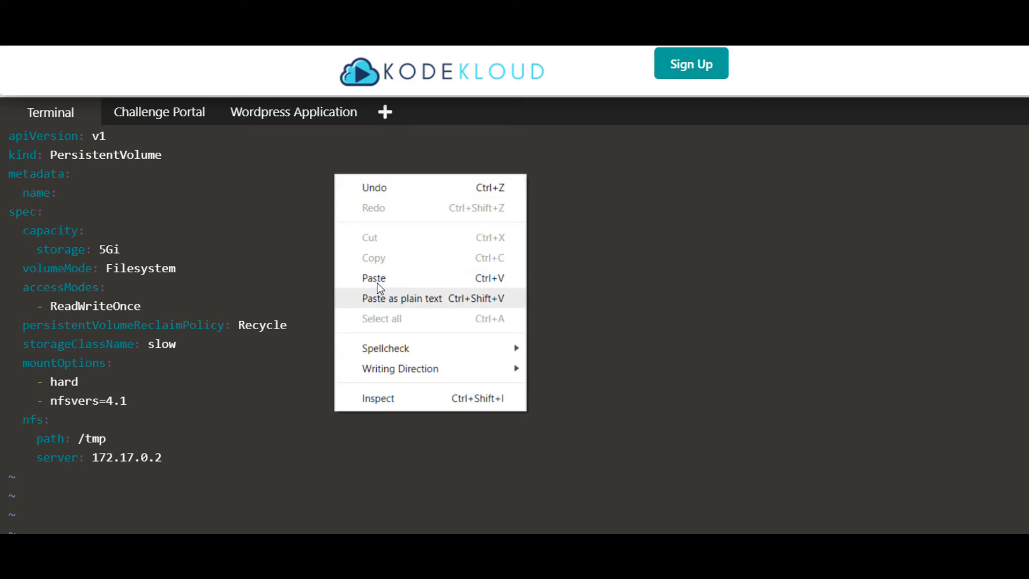
{"action": "left_click", "coordinate": [373, 278]}
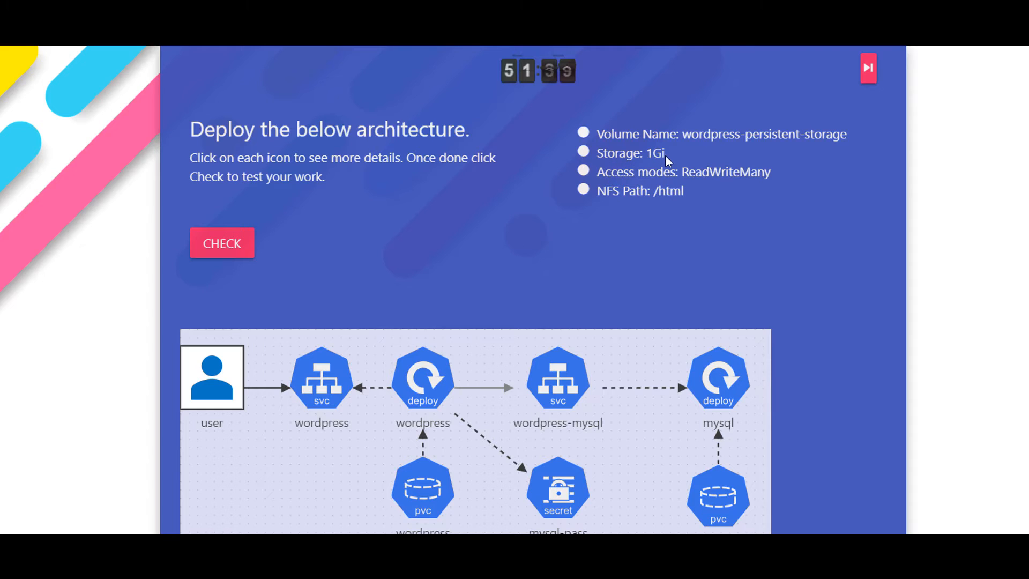
{"action": "left_click", "coordinate": [50, 112]}
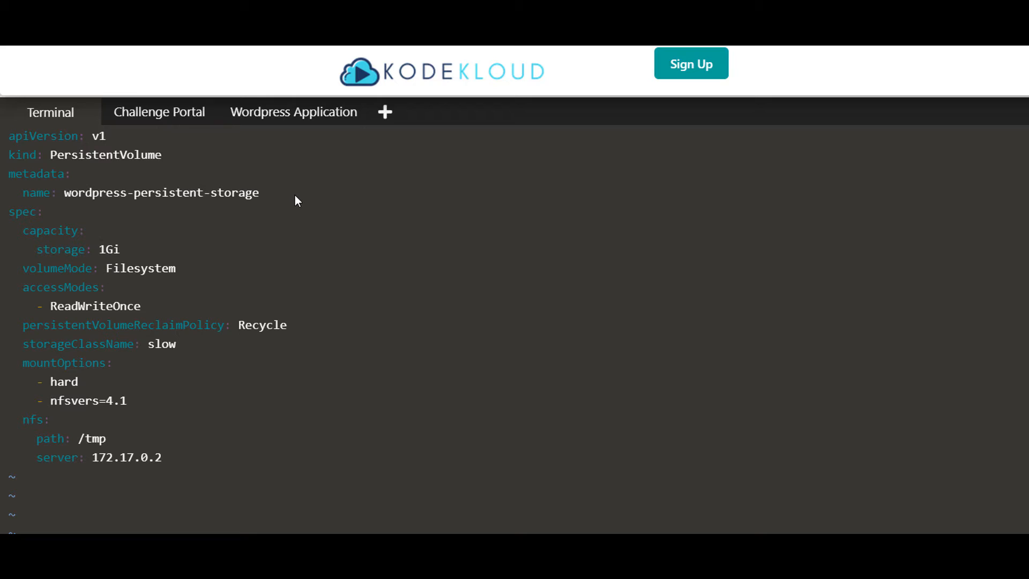
{"action": "mouse_move", "coordinate": [276, 223]}
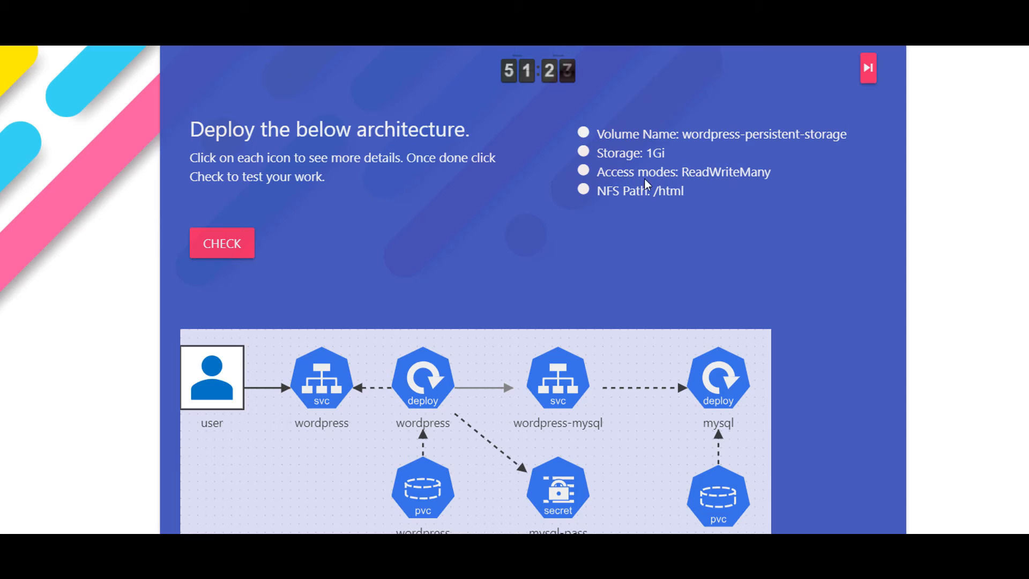
Set ReadWriteMany access mode and NFS server nfs01 in pv-wordpress.yaml.
{"action": "left_click", "coordinate": [50, 112]}
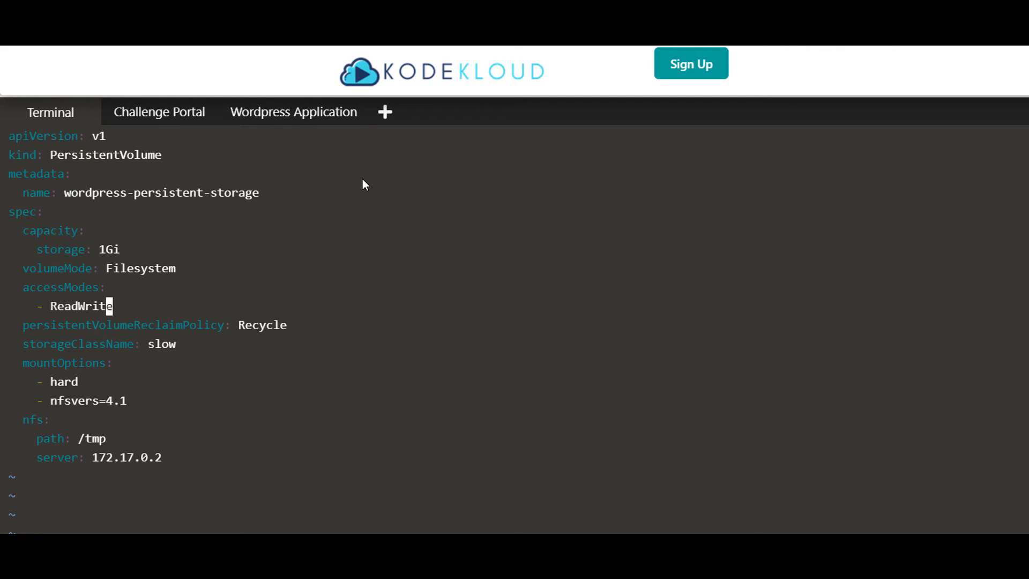
{"action": "type", "text": "Many"}
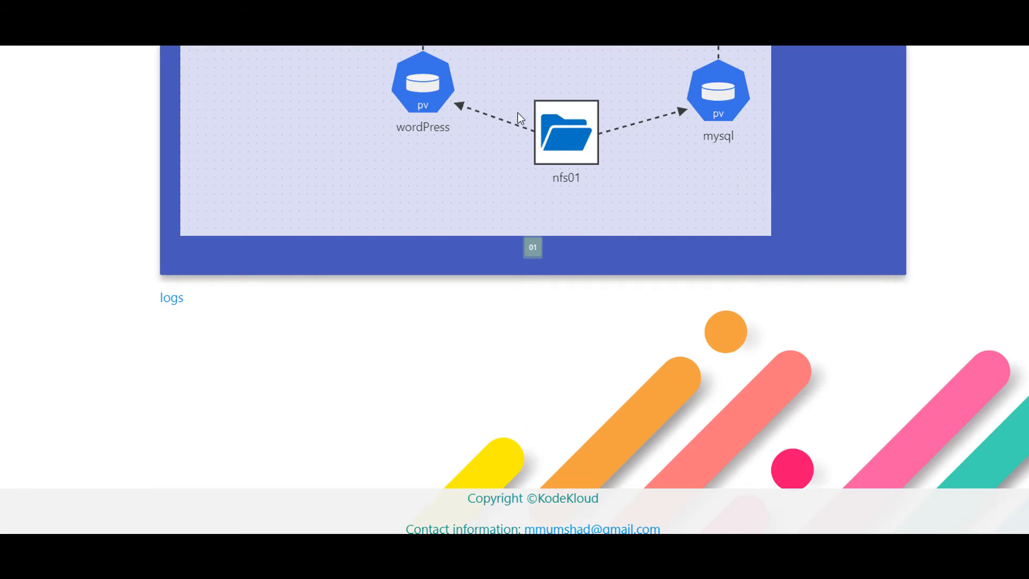
{"action": "mouse_move", "coordinate": [644, 190]}
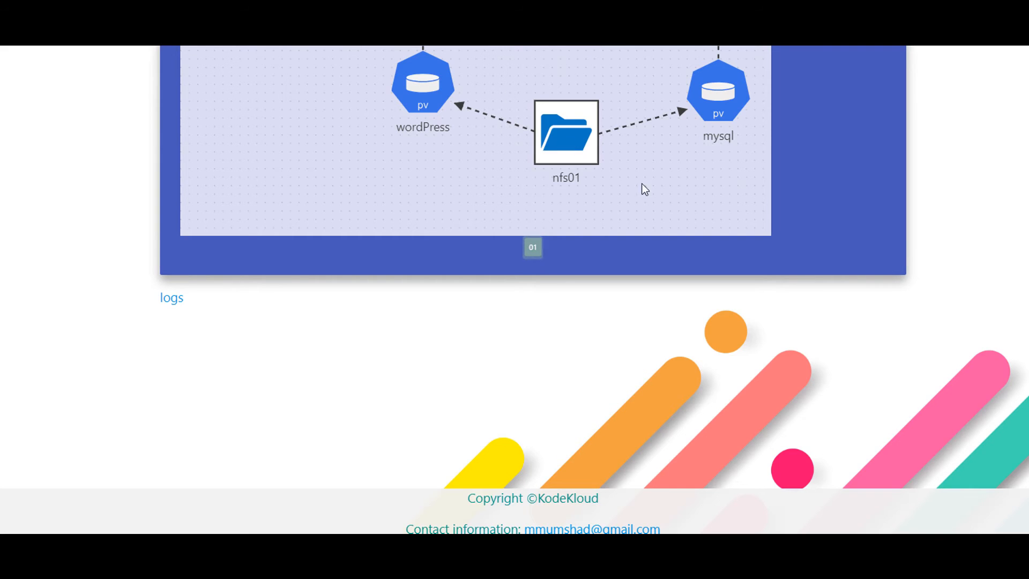
{"action": "scroll", "scroll_direction": "up", "scroll_amount": 3}
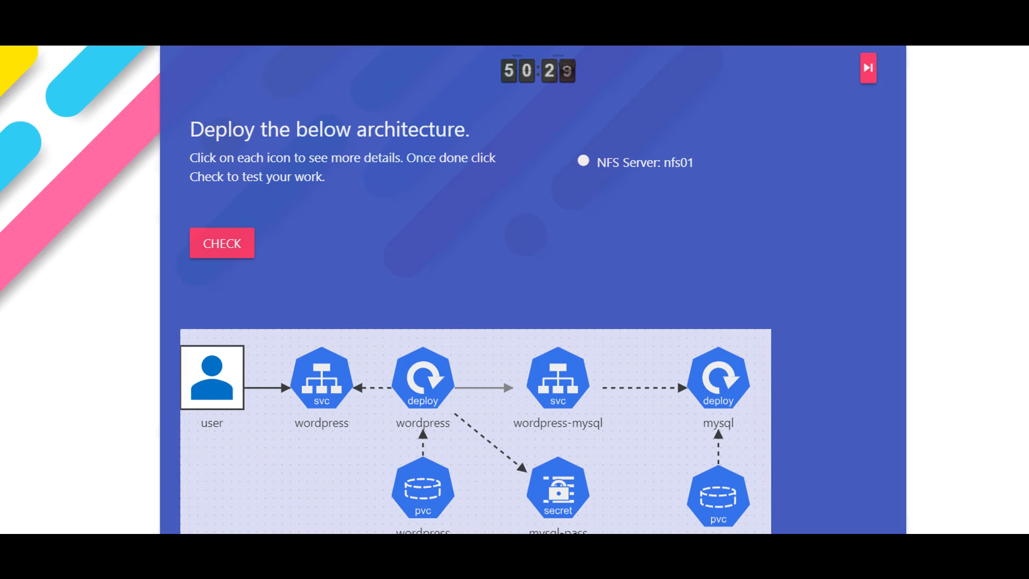
{"action": "left_click", "coordinate": [50, 112]}
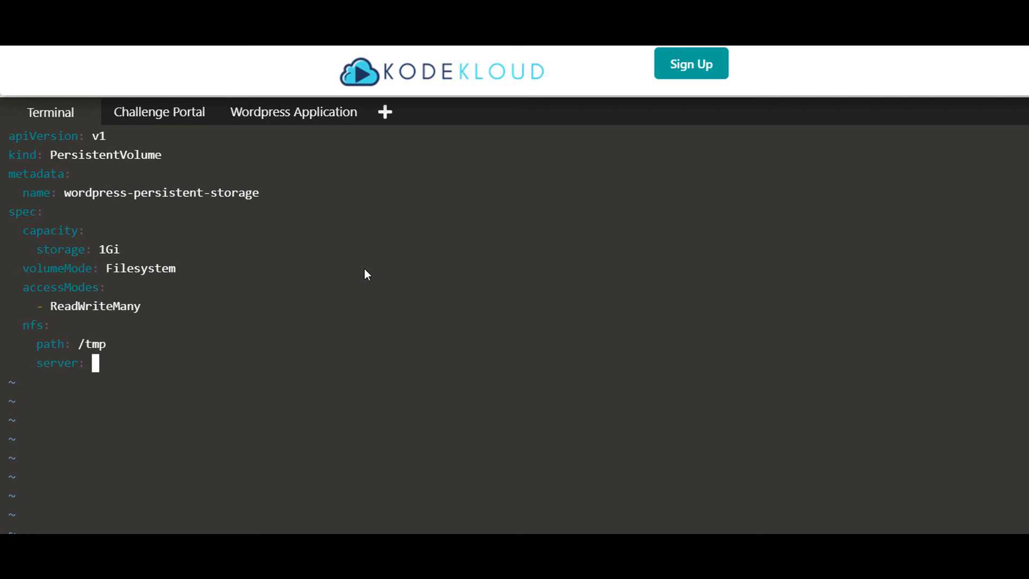
{"action": "type", "text": "nfs01"}
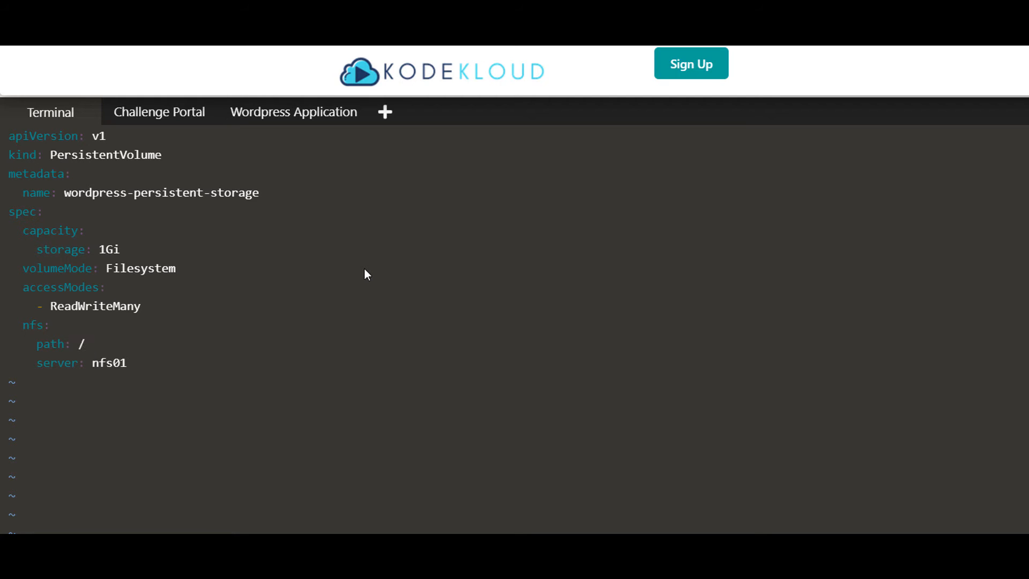
{"action": "left_click", "coordinate": [159, 112]}
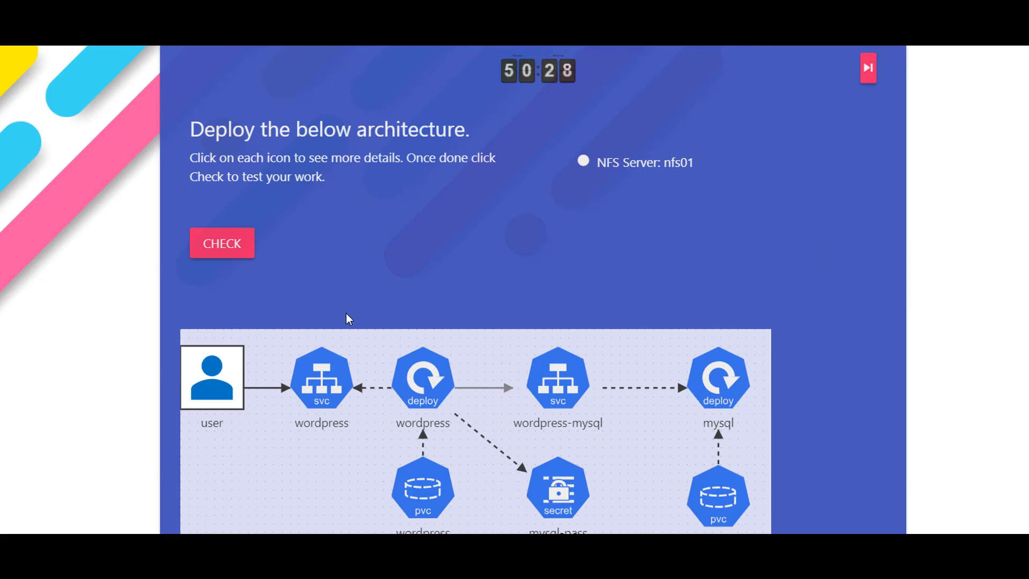
{"action": "scroll", "scroll_direction": "down", "scroll_amount": 3}
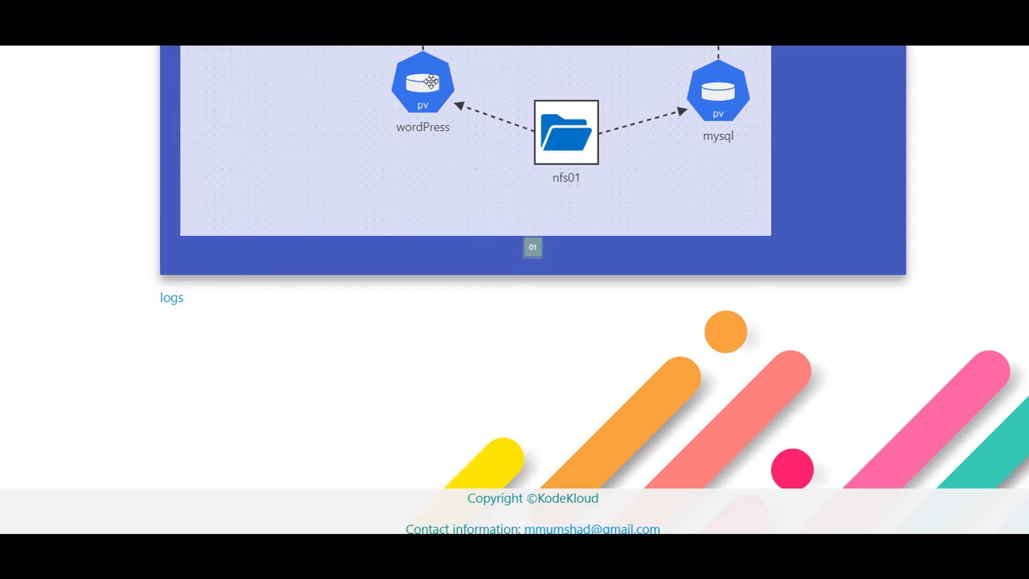
{"action": "scroll", "scroll_direction": "up", "scroll_amount": 3}
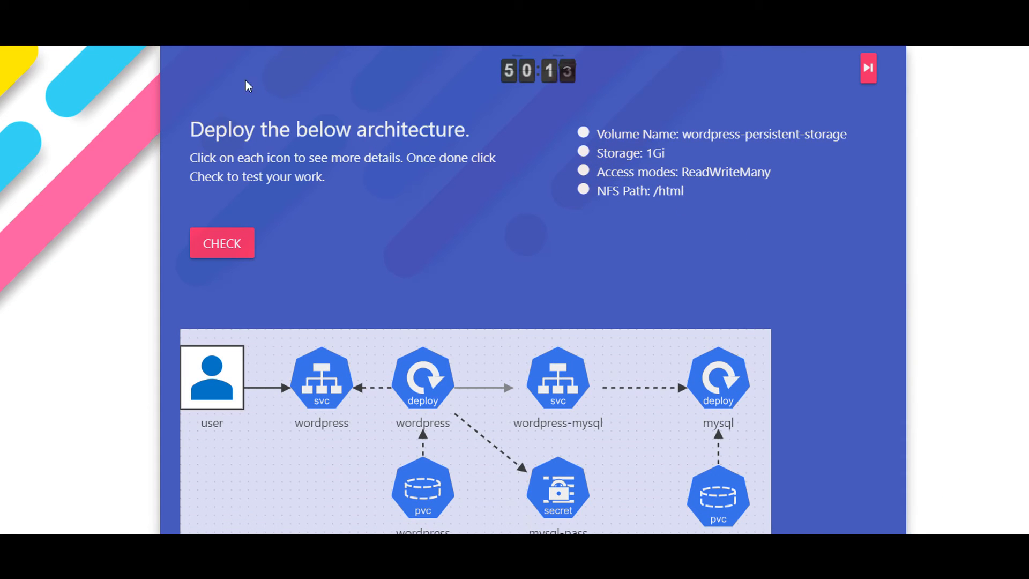
{"action": "left_click", "coordinate": [50, 112]}
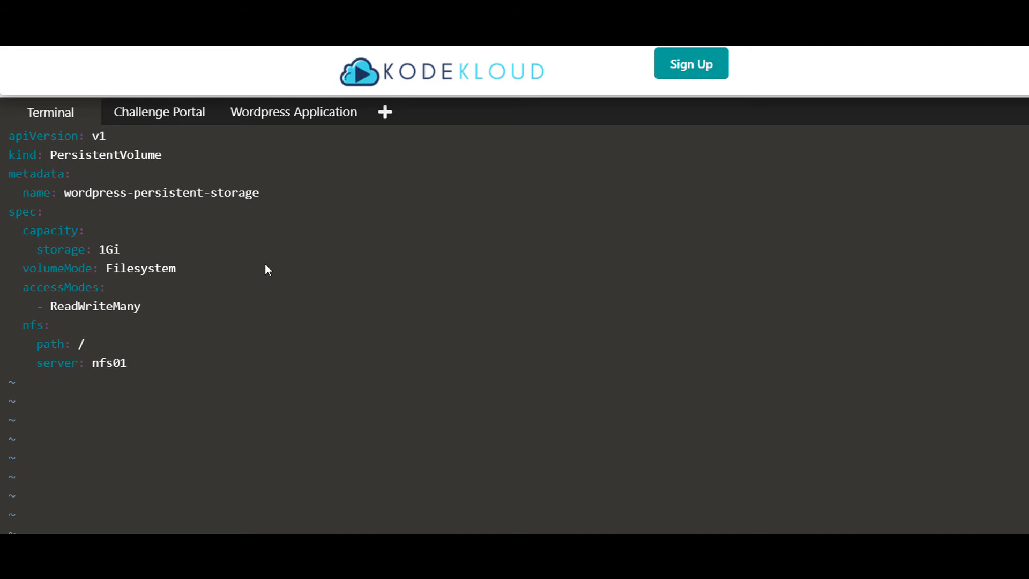
Create the volume with kubectl create -f pv-wordpress.yaml and list it with kubectl get pv.
{"action": "type", "text": "test"}
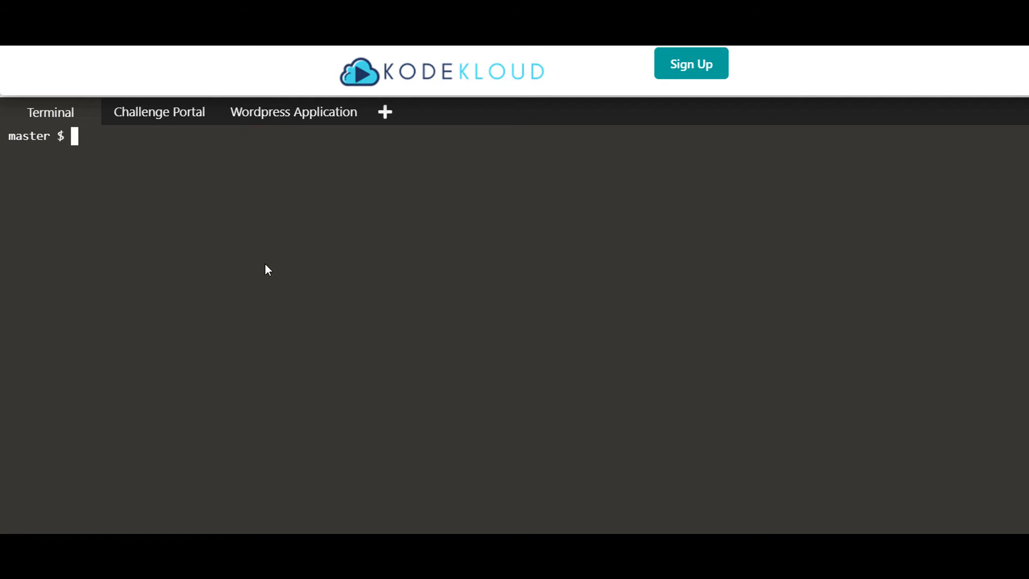
{"action": "type", "text": "ls"}
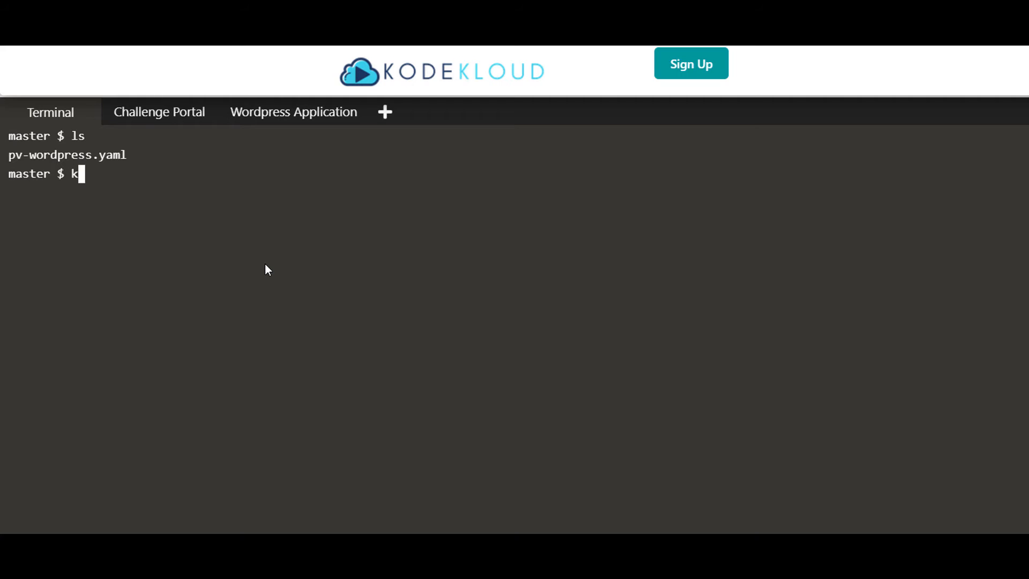
{"action": "type", "text": "ubectl create"}
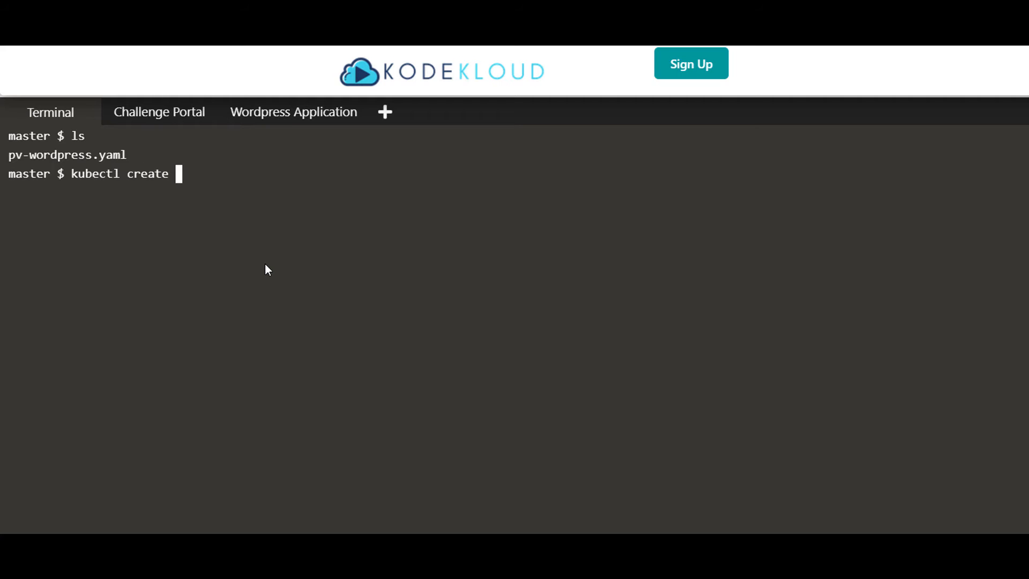
{"action": "type", "text": "-f pv-wordpress.yaml"}
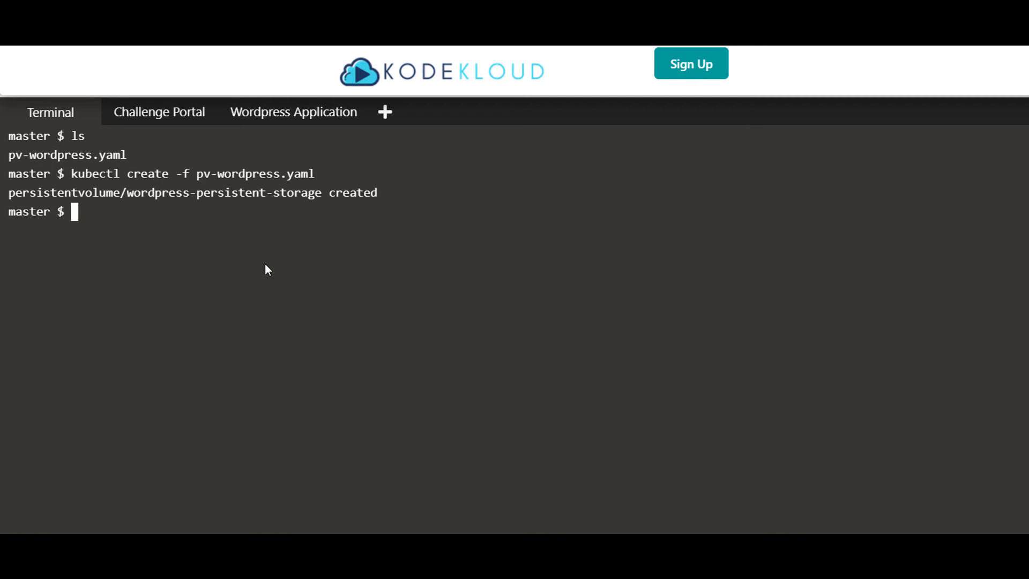
{"action": "type", "text": "kub"}
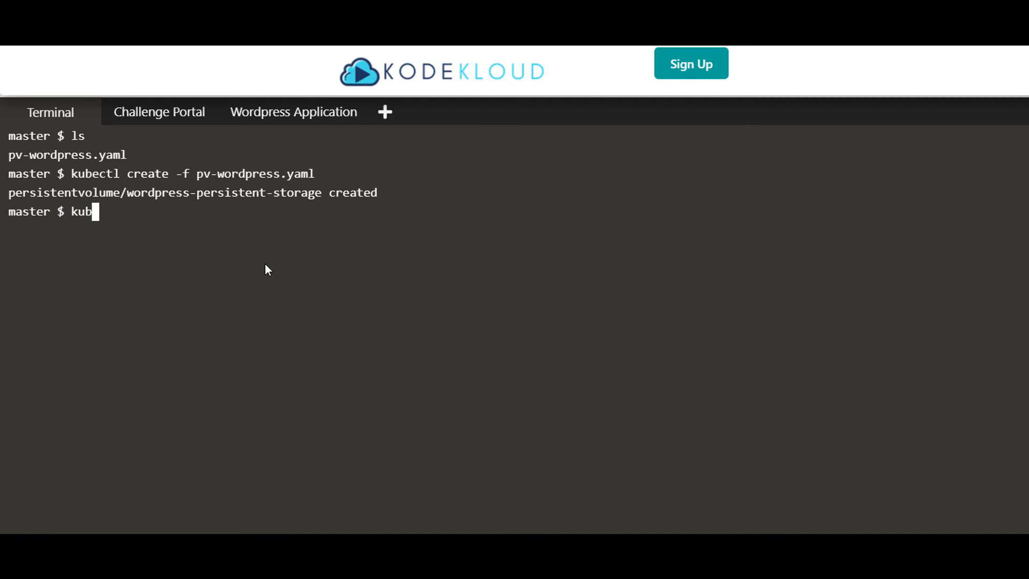
{"action": "type", "text": "ectl"}
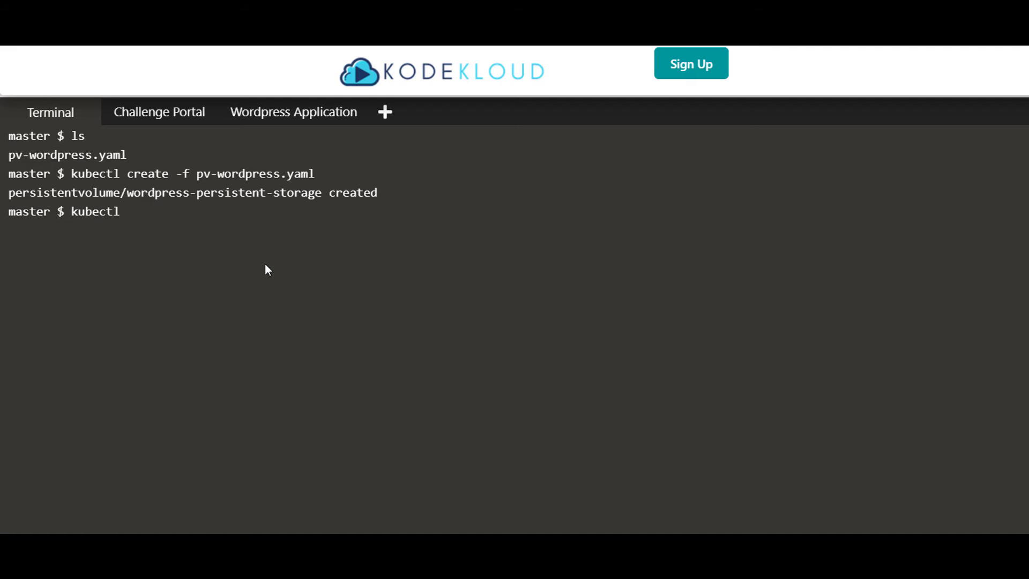
{"action": "type", "text": "get pv"}
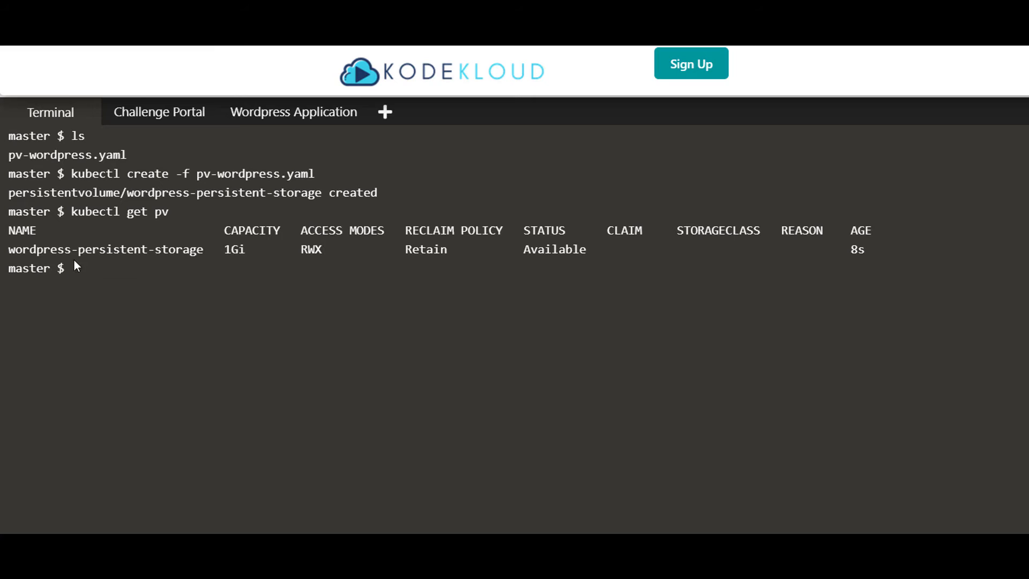
{"action": "mouse_move", "coordinate": [118, 257]}
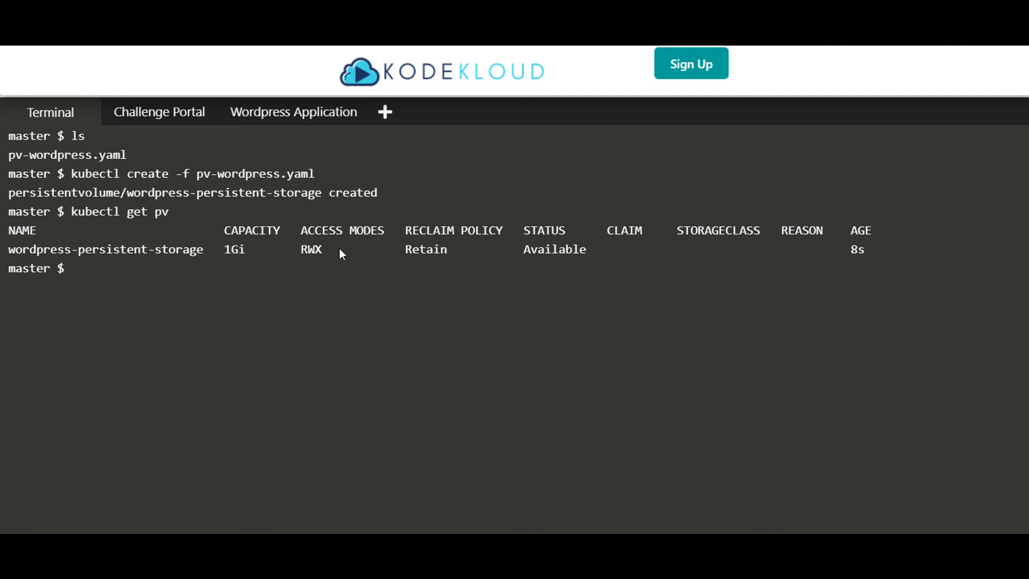
{"action": "mouse_move", "coordinate": [560, 257]}
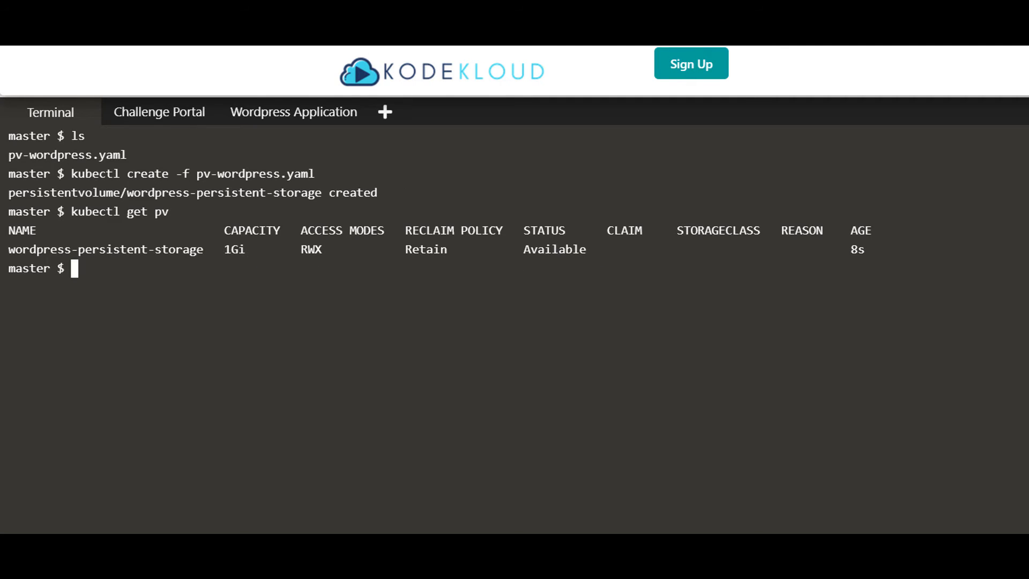
Run the challenge check and inspect the pv and nfs01 results, where NFS path /html fails.
{"action": "left_click", "coordinate": [159, 111]}
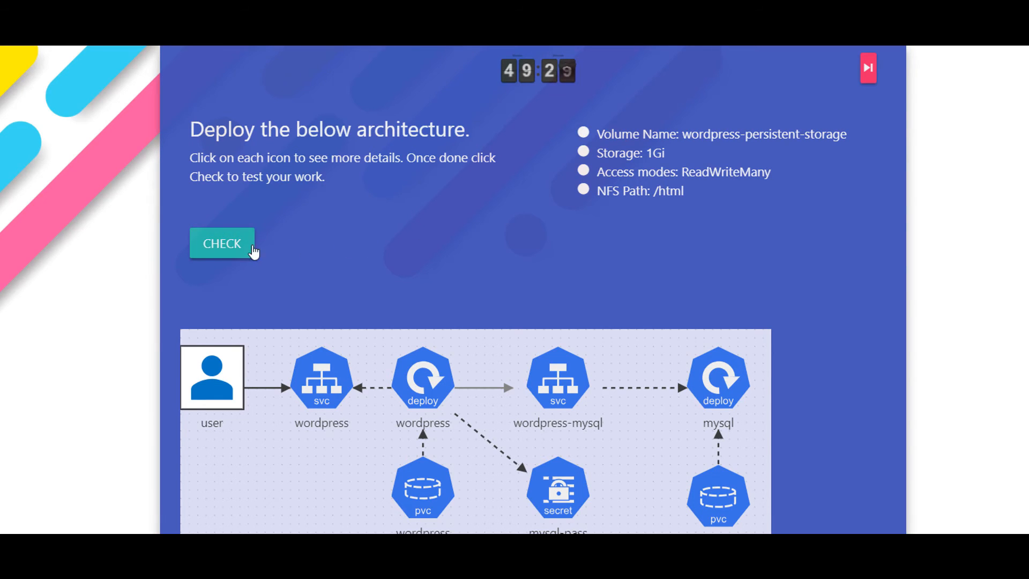
{"action": "left_click", "coordinate": [222, 243]}
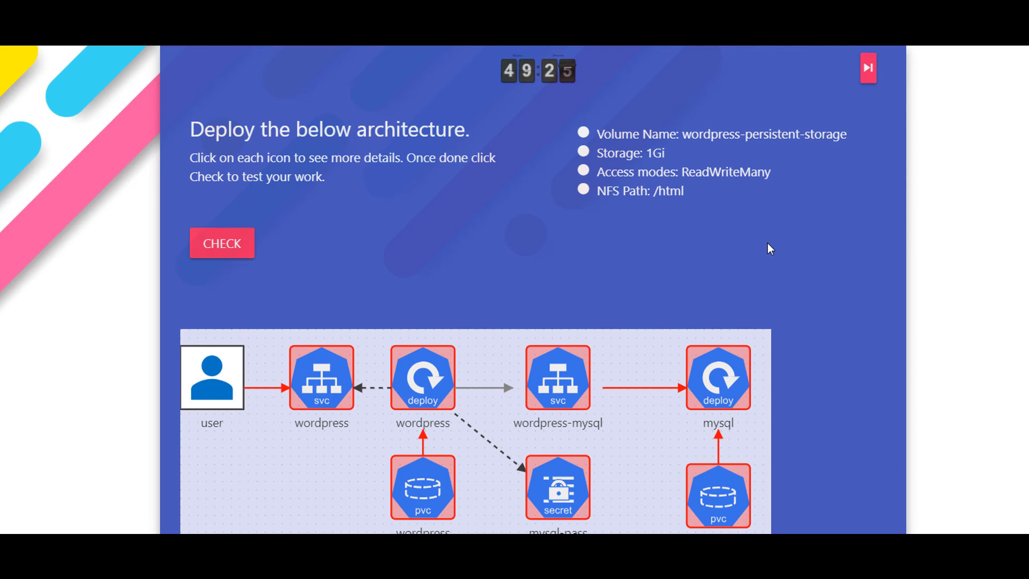
{"action": "scroll", "scroll_direction": "down", "scroll_amount": 3}
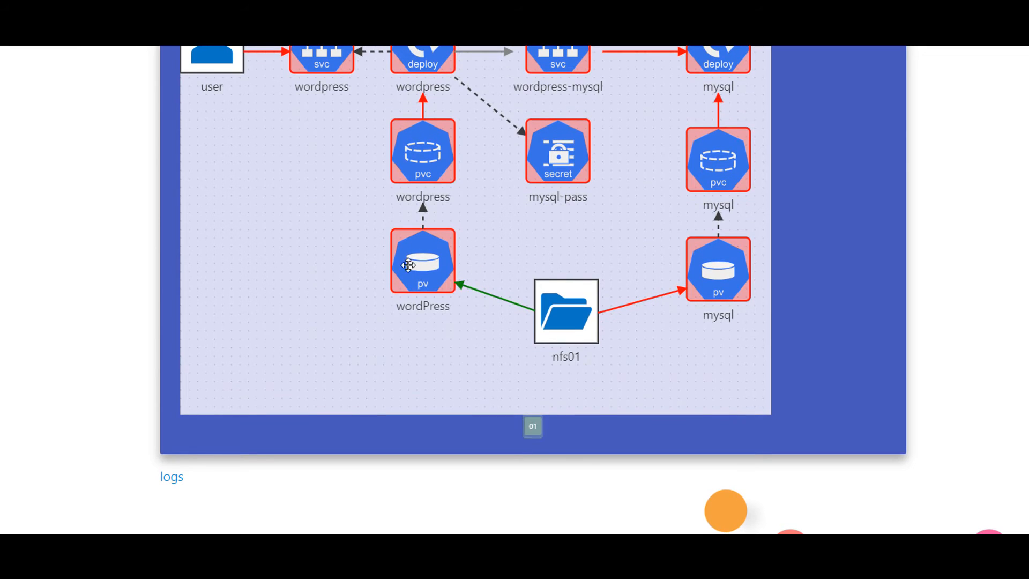
{"action": "mouse_move", "coordinate": [423, 263]}
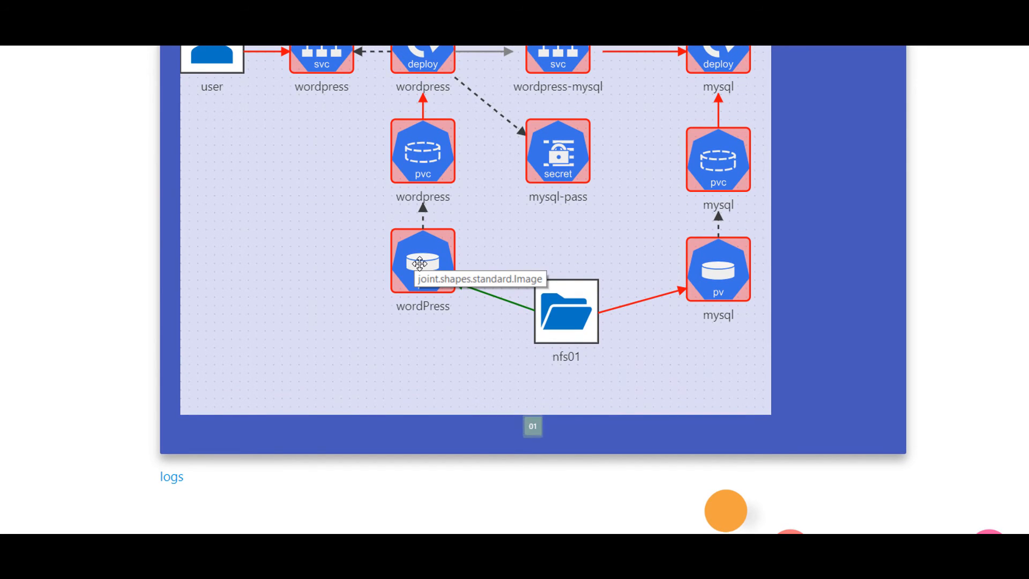
{"action": "mouse_move", "coordinate": [459, 275]}
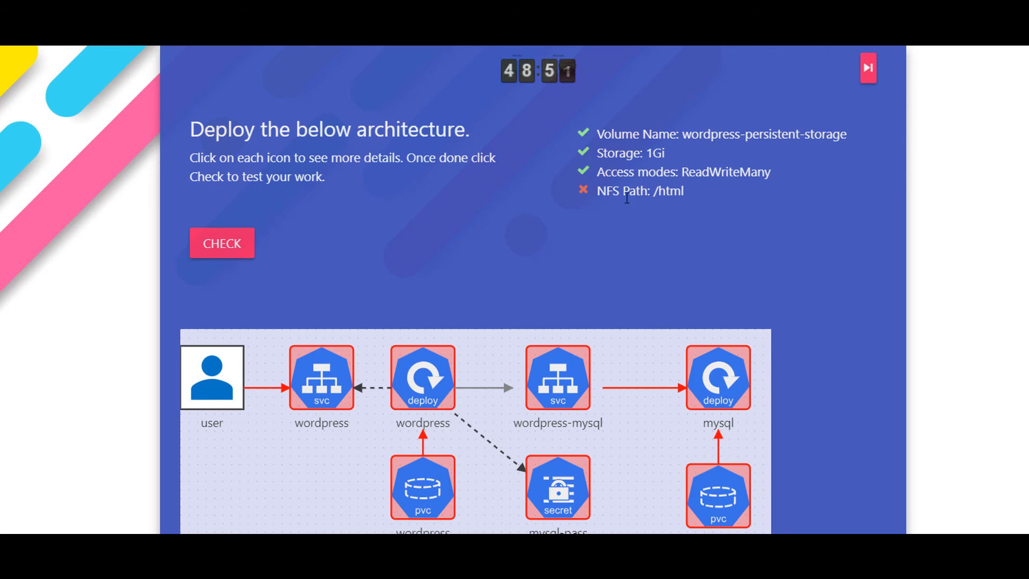
{"action": "scroll", "scroll_direction": "down", "scroll_amount": 3}
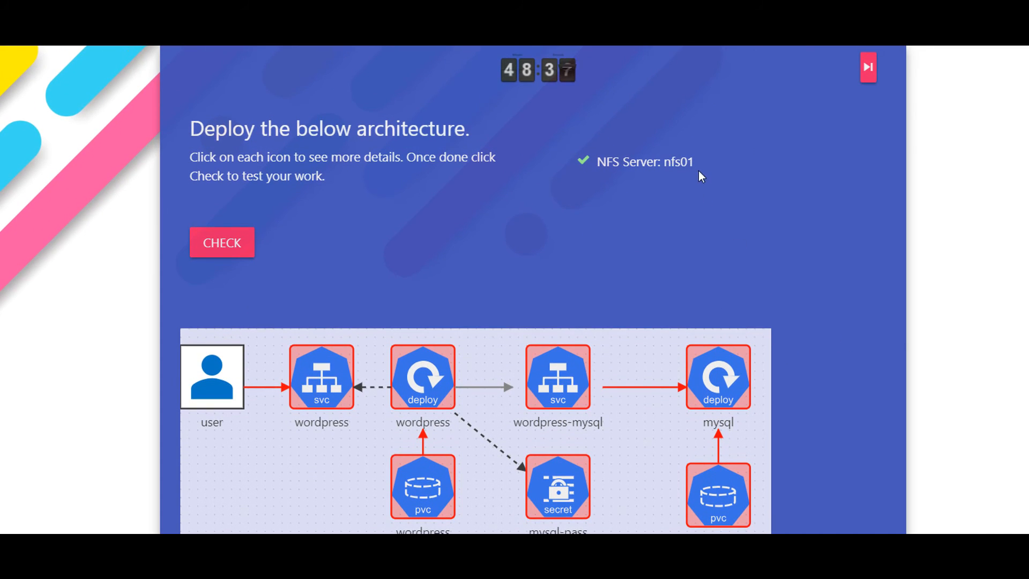
{"action": "scroll", "scroll_direction": "down", "scroll_amount": 3}
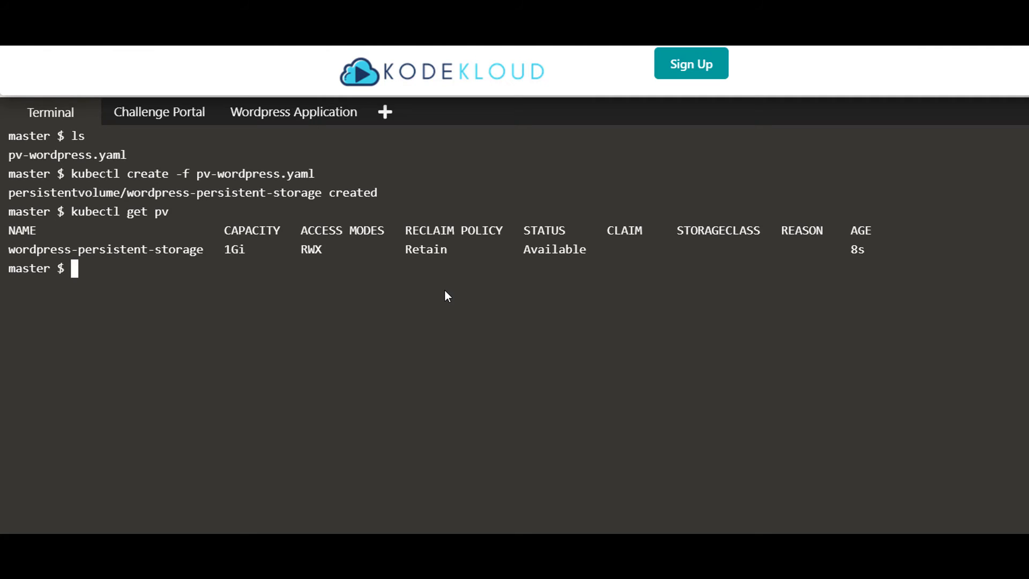
Delete the wordpress-persistent-storage volume with kubectl delete -f pv-wordpress.yaml.
{"action": "type", "text": "kubectl c"}
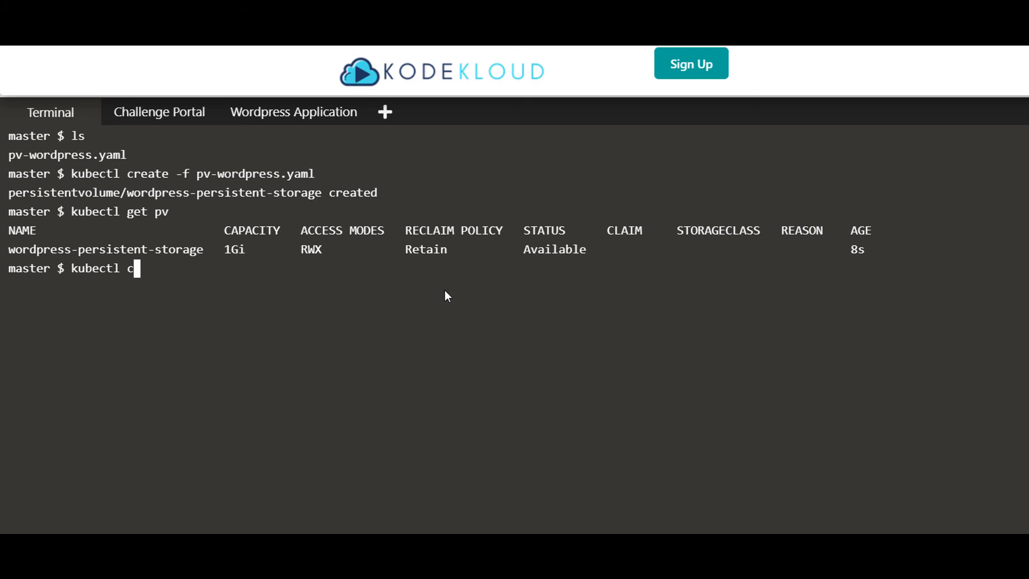
{"action": "type", "text": "delete -"}
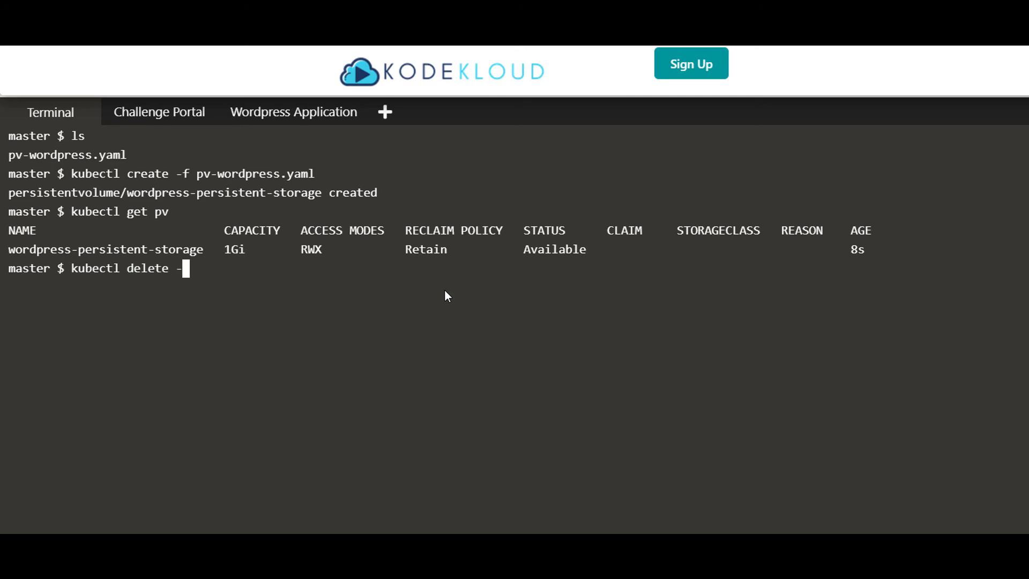
{"action": "type", "text": "f pv-wordpress.yaml"}
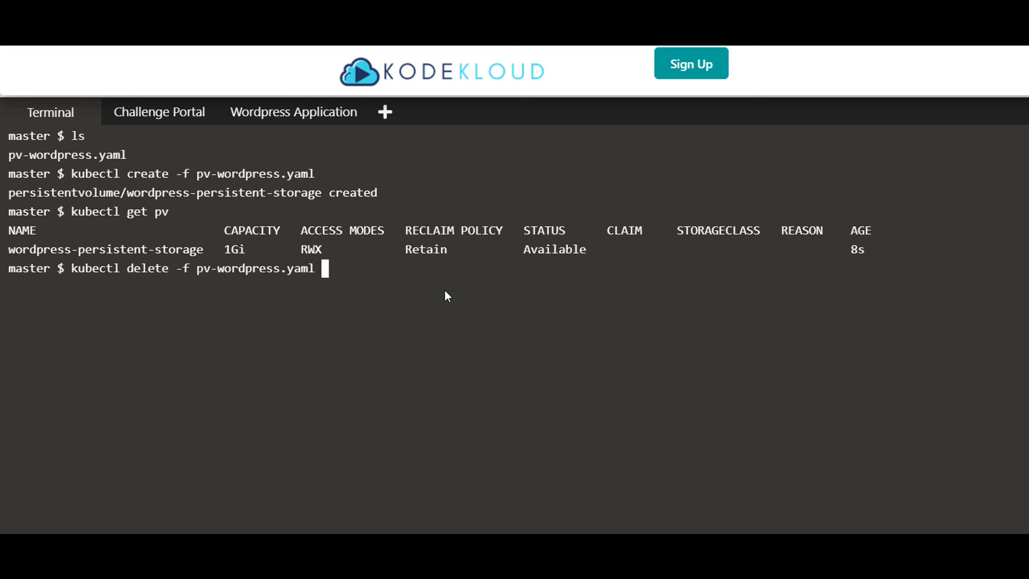
Edit pv-wordpress.yaml in vi, changing the NFS path to /html as the challenge requires.
{"action": "type", "text": "vi"}
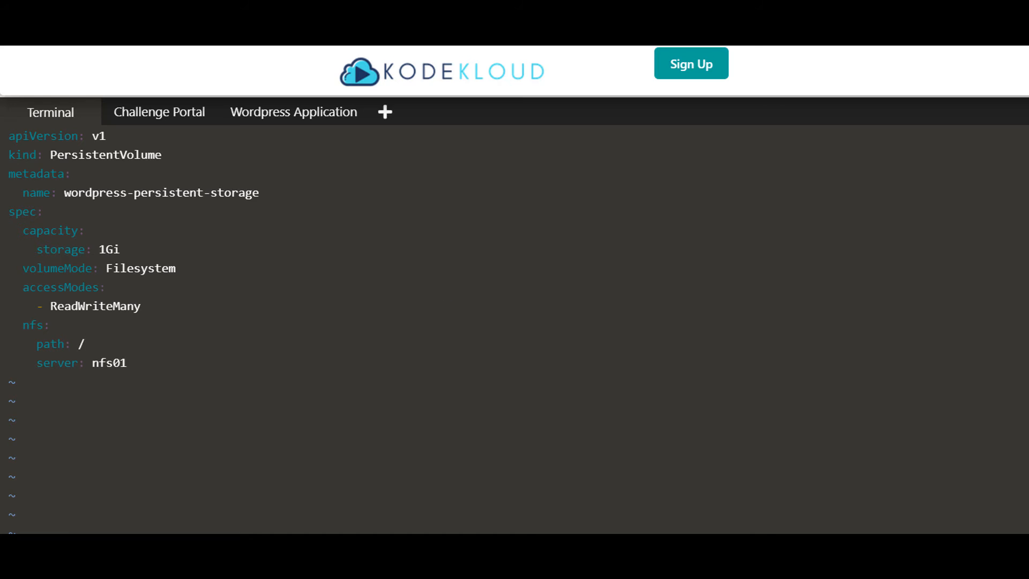
{"action": "left_click", "coordinate": [159, 112]}
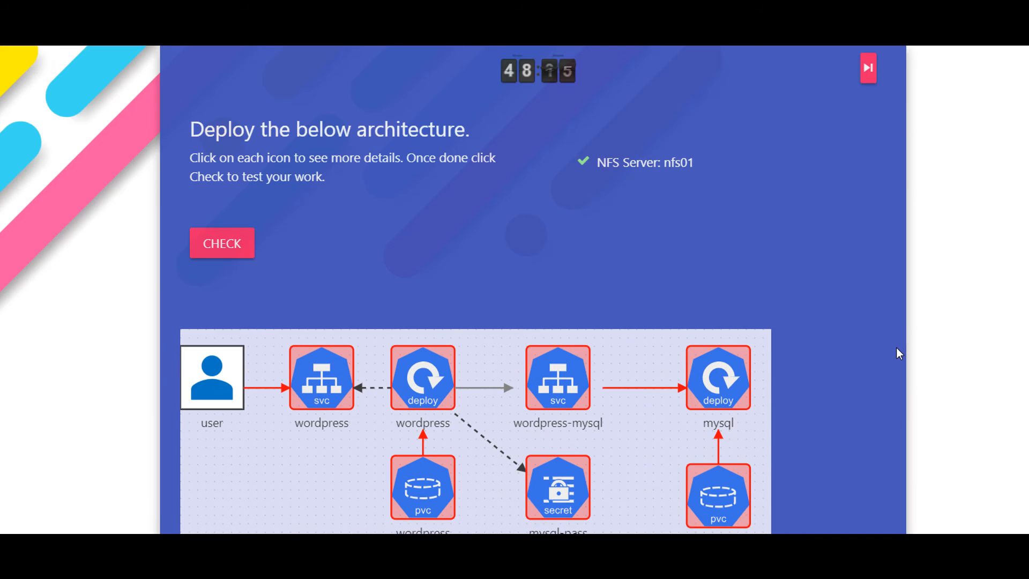
{"action": "left_click", "coordinate": [49, 112]}
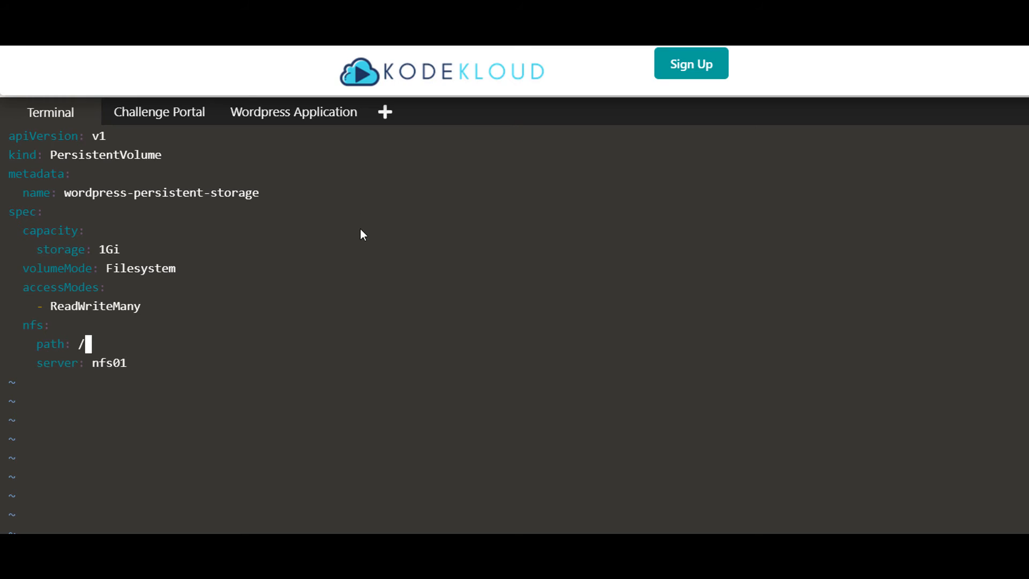
{"action": "type", "text": "html"}
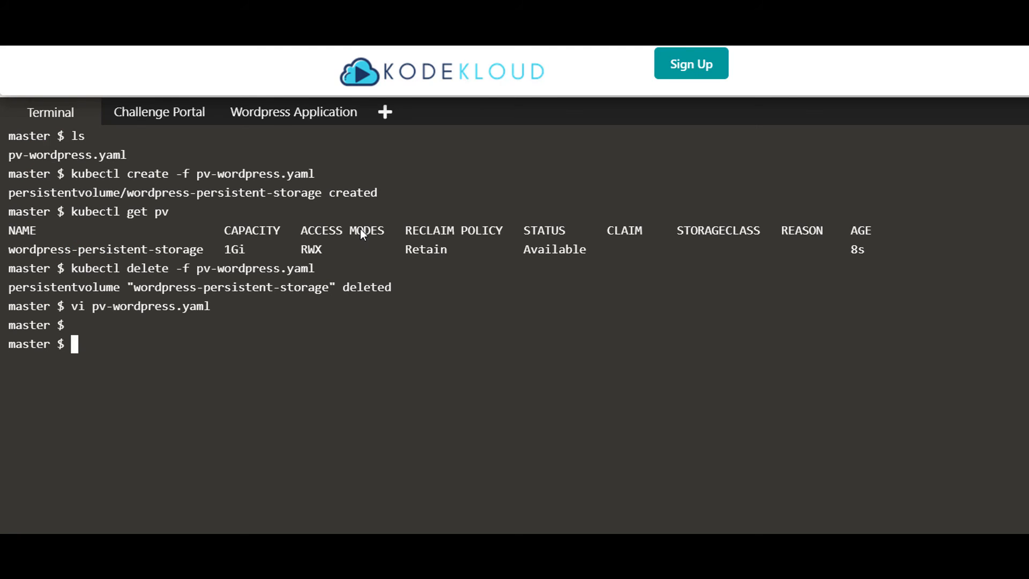
List persistent volumes to confirm wordpress-persistent-storage is Available at 1Gi, RWX, Retain.
{"action": "type", "text": "kubectl get pv"}
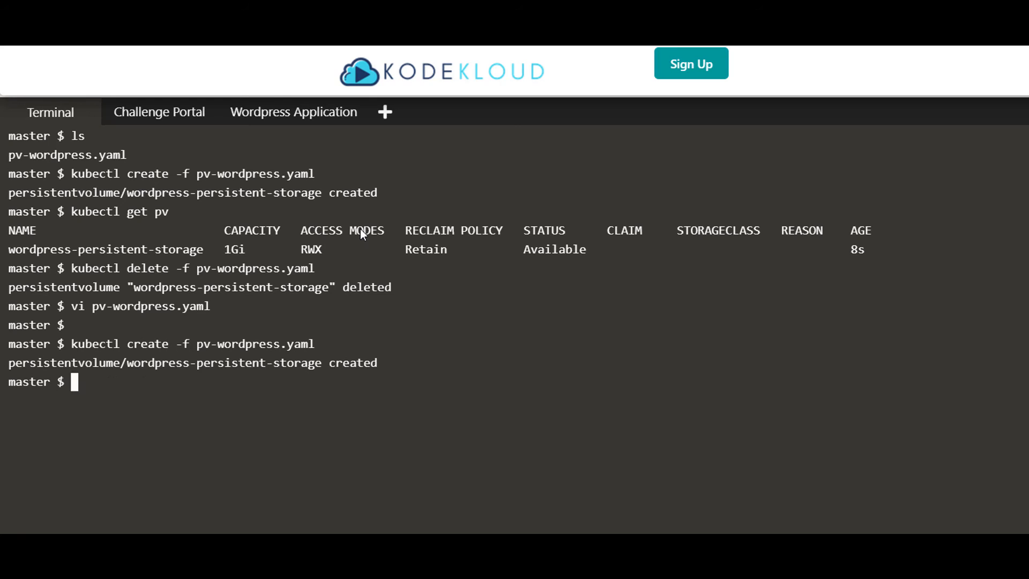
{"action": "type", "text": "kubectl get pv"}
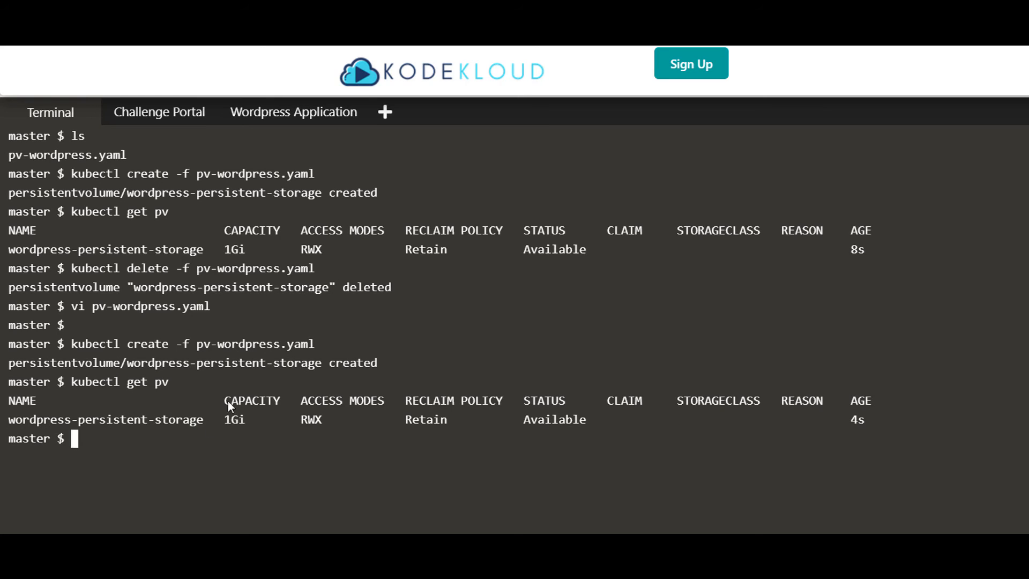
Rerun the challenge check and confirm NFS Path /html ticks and the wordpress pv is green.
{"action": "left_click", "coordinate": [159, 111]}
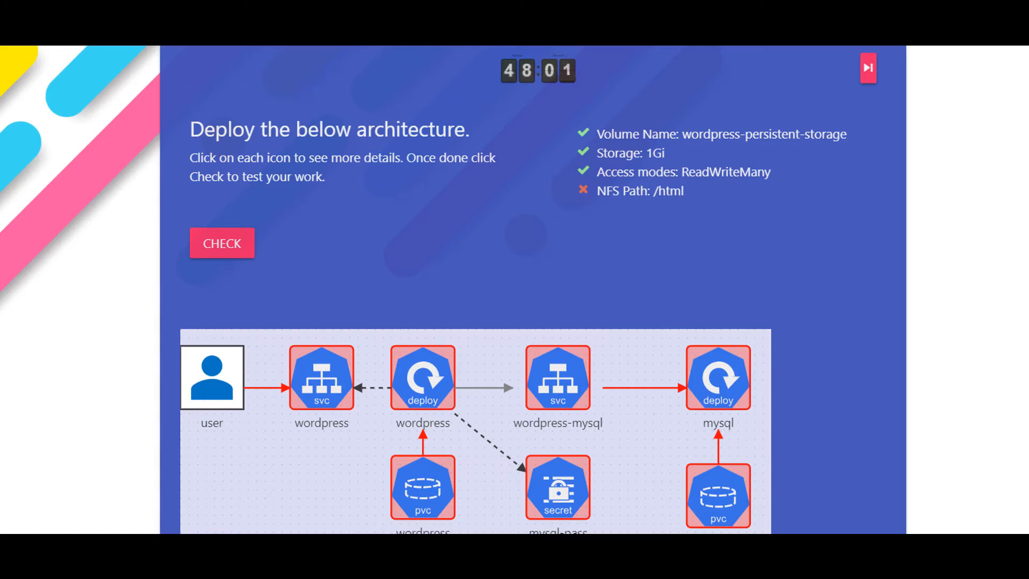
{"action": "left_click", "coordinate": [221, 242]}
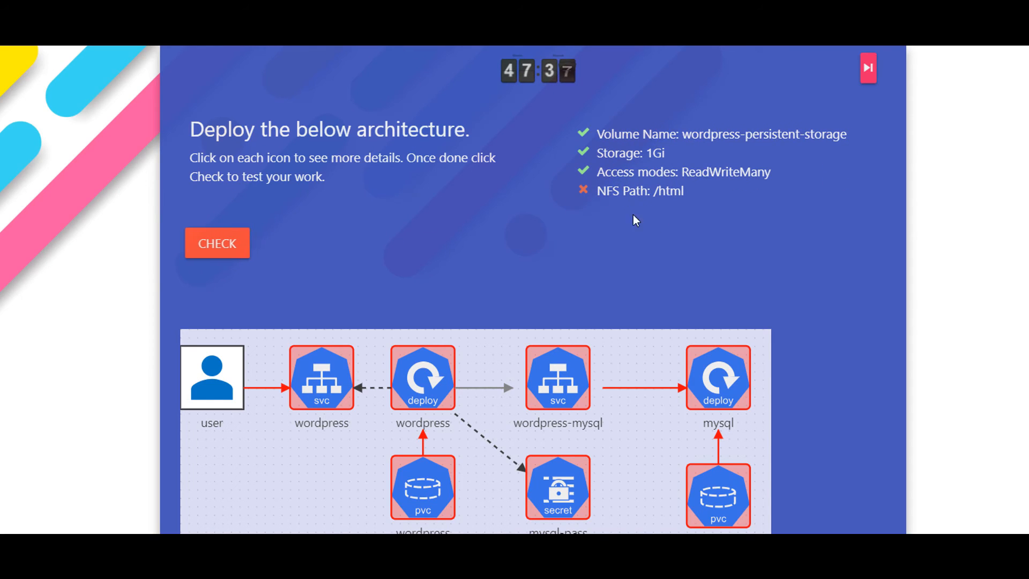
{"action": "scroll", "scroll_direction": "down", "scroll_amount": 3}
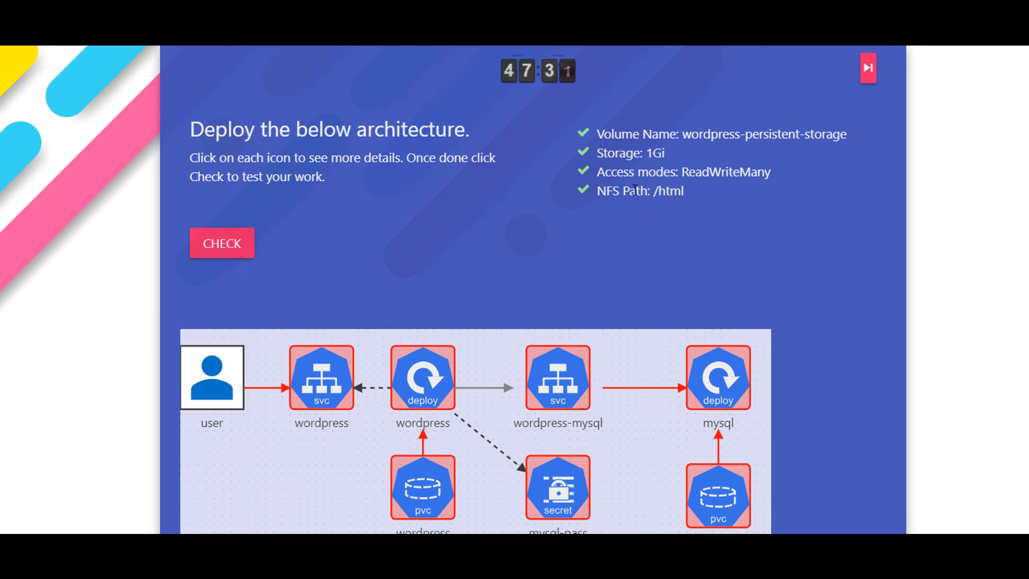
{"action": "mouse_move", "coordinate": [646, 221]}
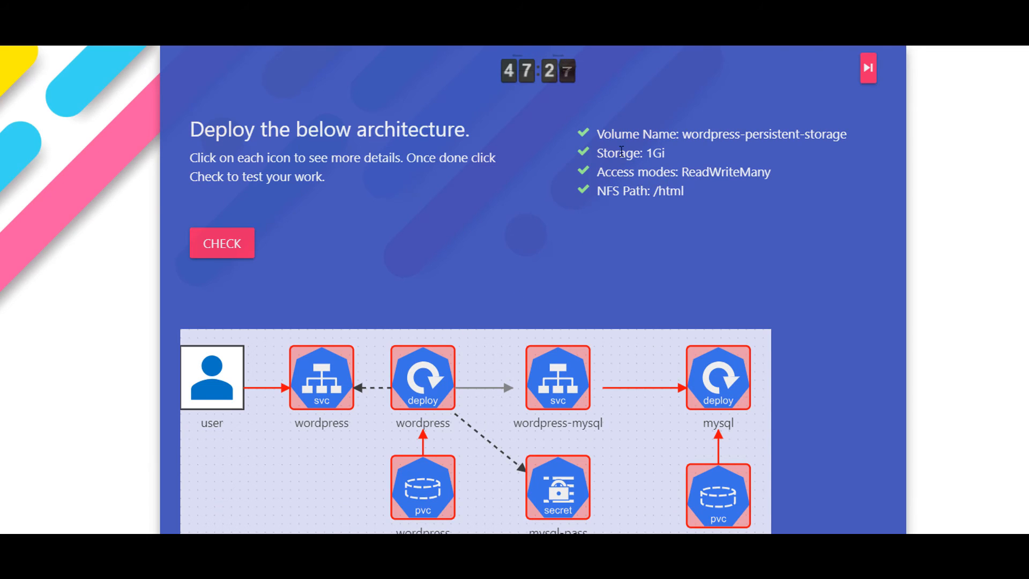
{"action": "scroll", "scroll_direction": "down", "scroll_amount": 3}
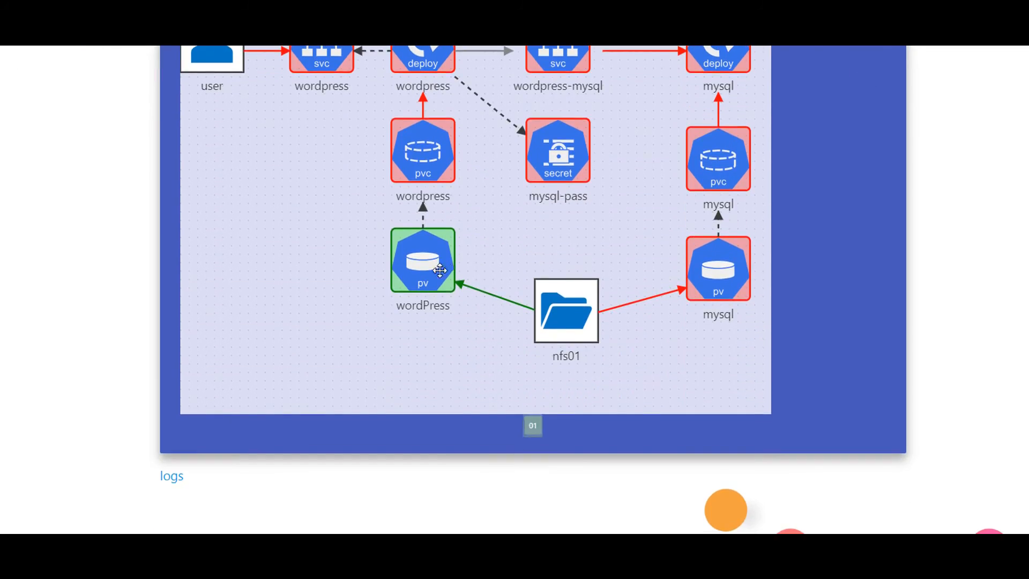
{"action": "mouse_move", "coordinate": [502, 302]}
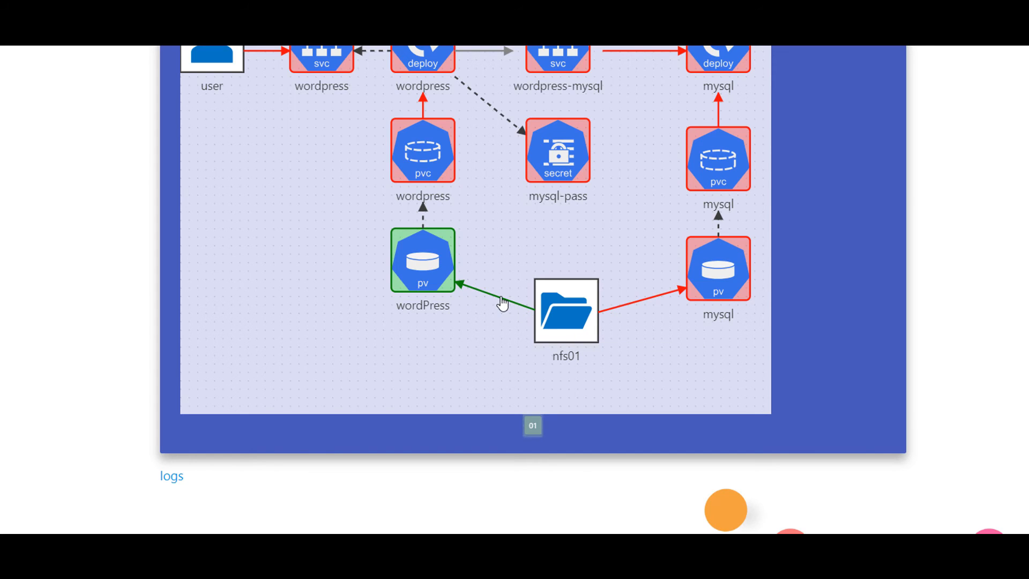
{"action": "mouse_move", "coordinate": [513, 310]}
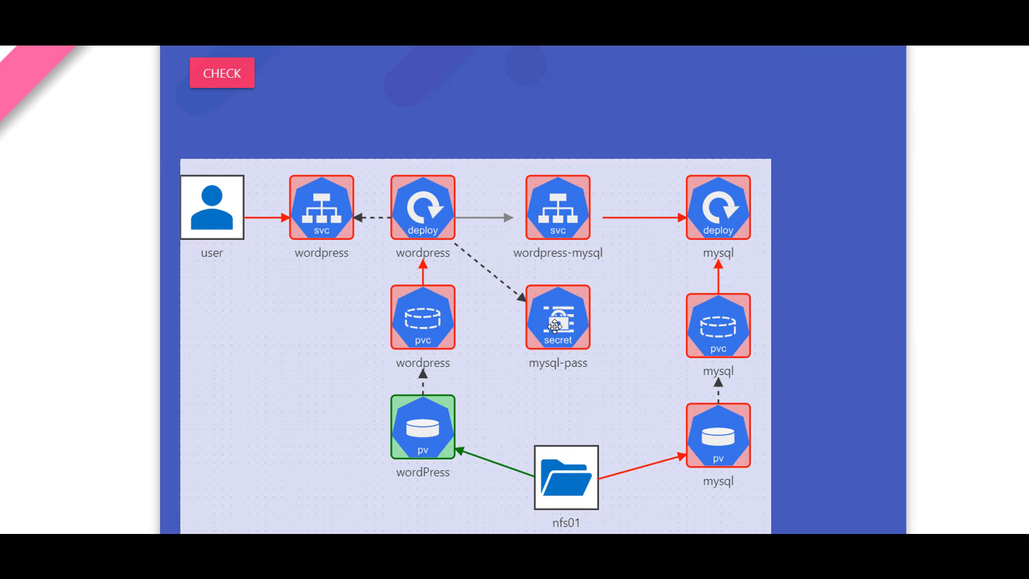
{"action": "scroll", "scroll_direction": "down", "scroll_amount": 3}
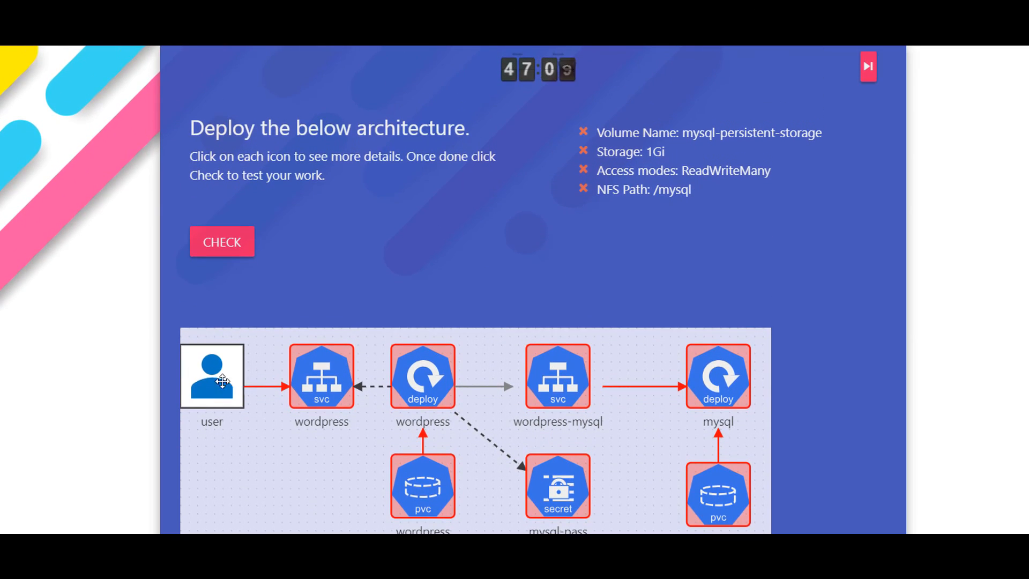
{"action": "mouse_move", "coordinate": [573, 281]}
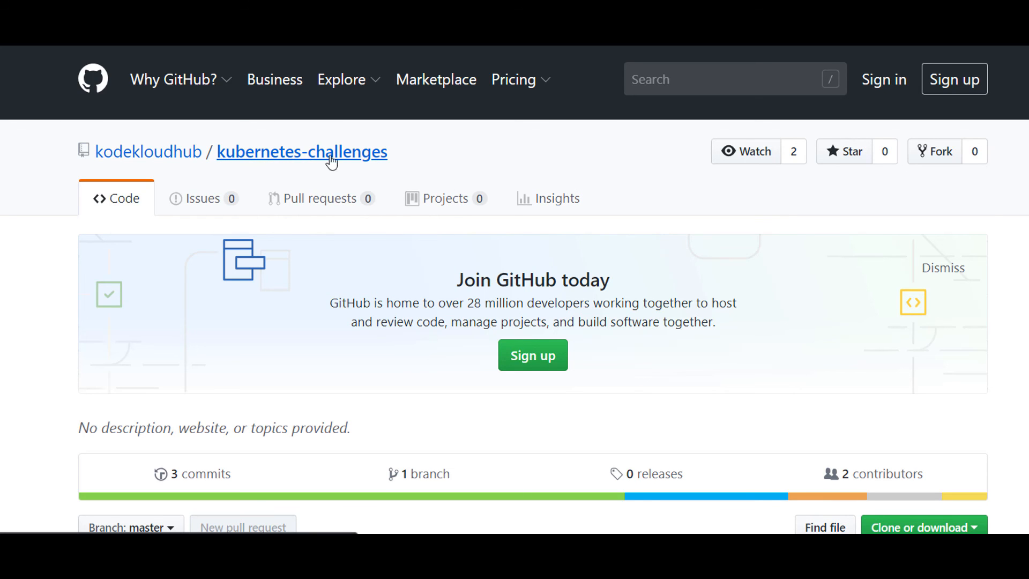
Read the challenge-1-wordpress README's NFS folder and K8s persistent volume sections.
{"action": "scroll", "scroll_direction": "down", "scroll_amount": 3}
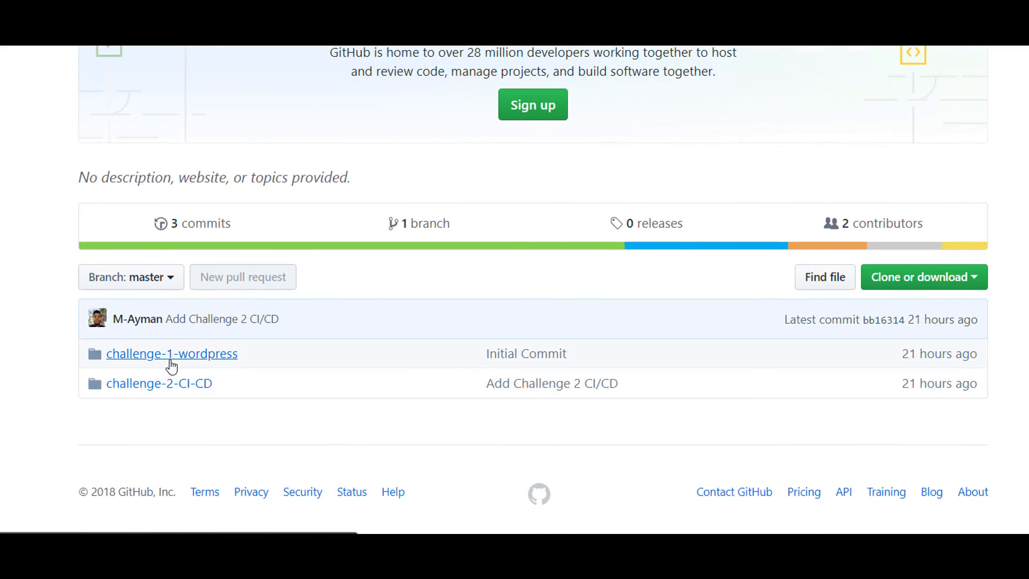
{"action": "left_click", "coordinate": [172, 353]}
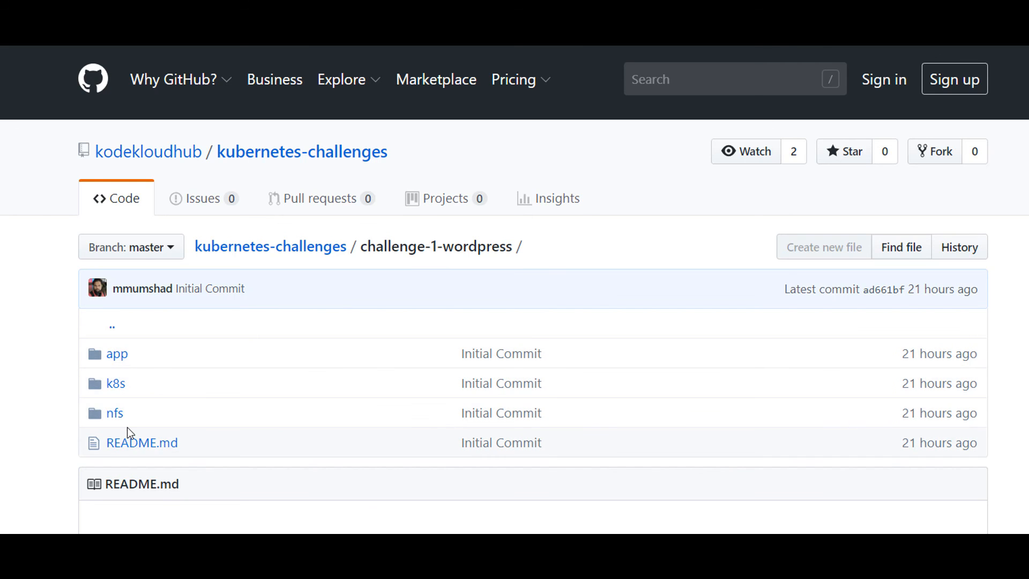
{"action": "scroll", "scroll_direction": "down", "scroll_amount": 3}
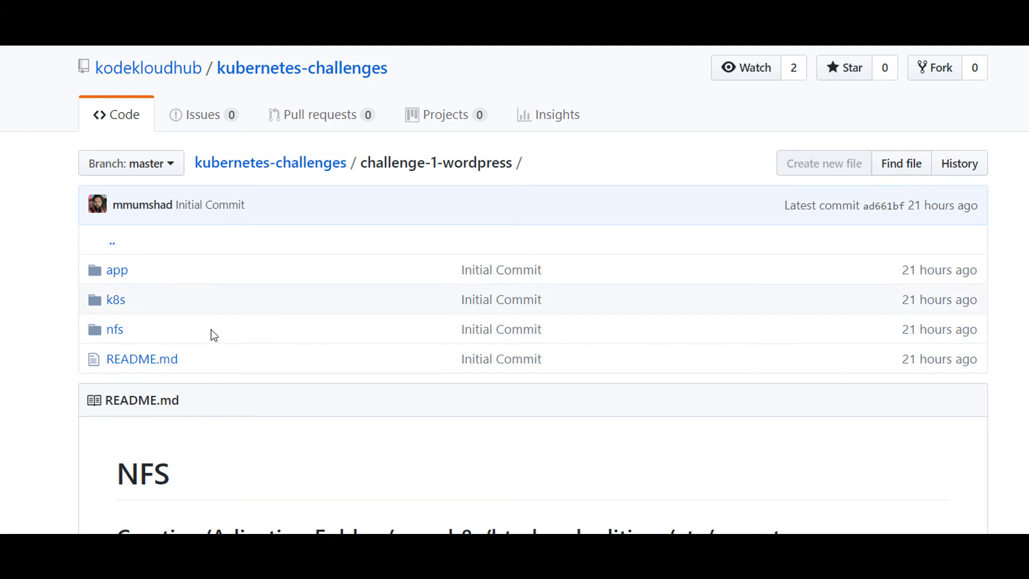
{"action": "mouse_move", "coordinate": [179, 299]}
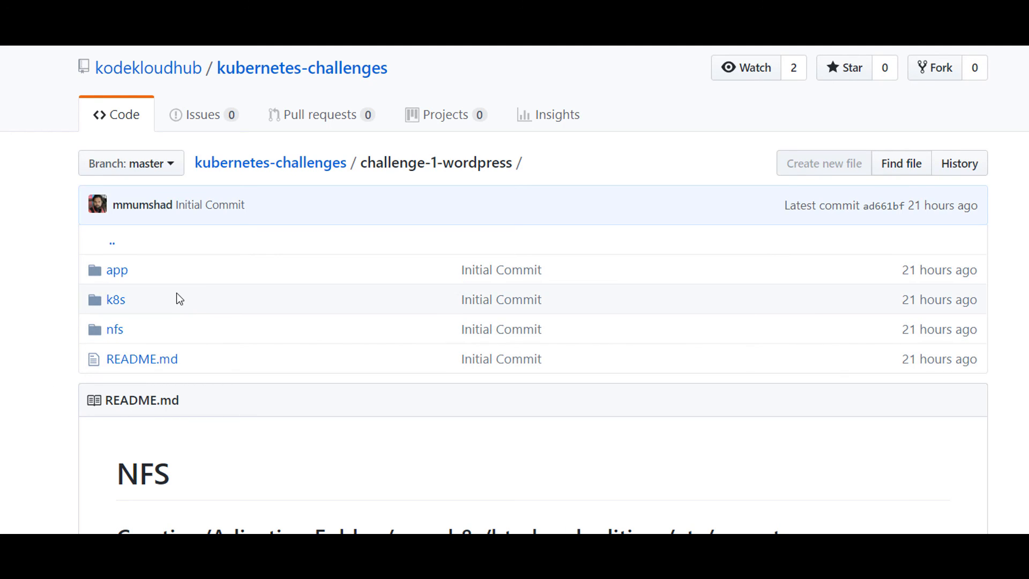
{"action": "scroll", "scroll_direction": "down", "scroll_amount": 3}
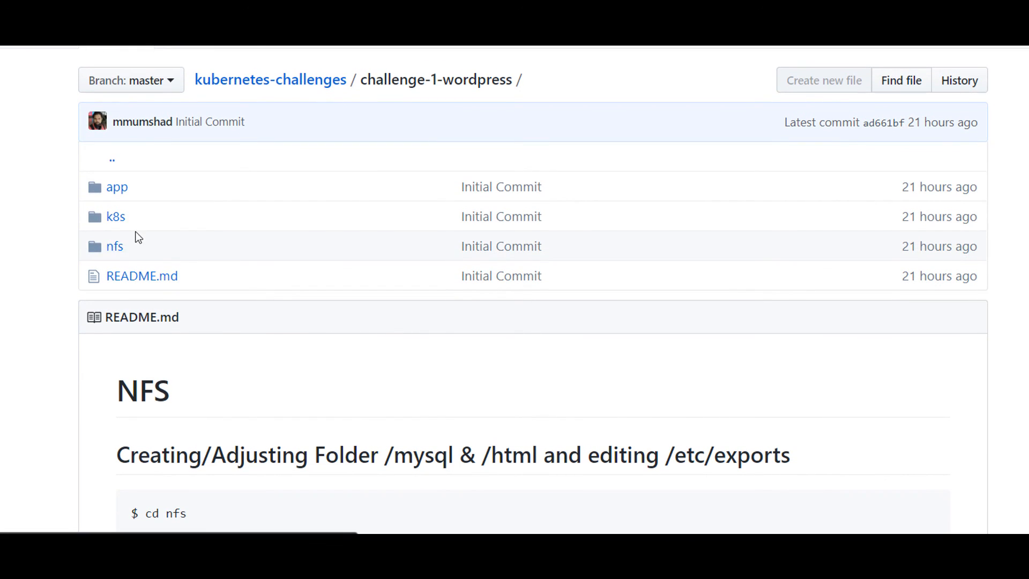
{"action": "mouse_move", "coordinate": [115, 246]}
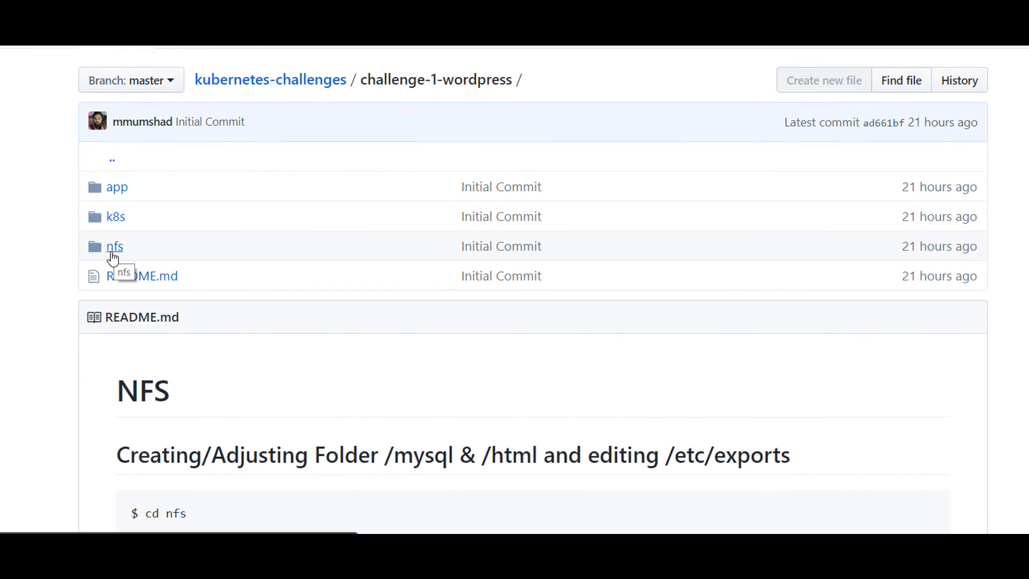
{"action": "scroll", "scroll_direction": "down", "scroll_amount": 3}
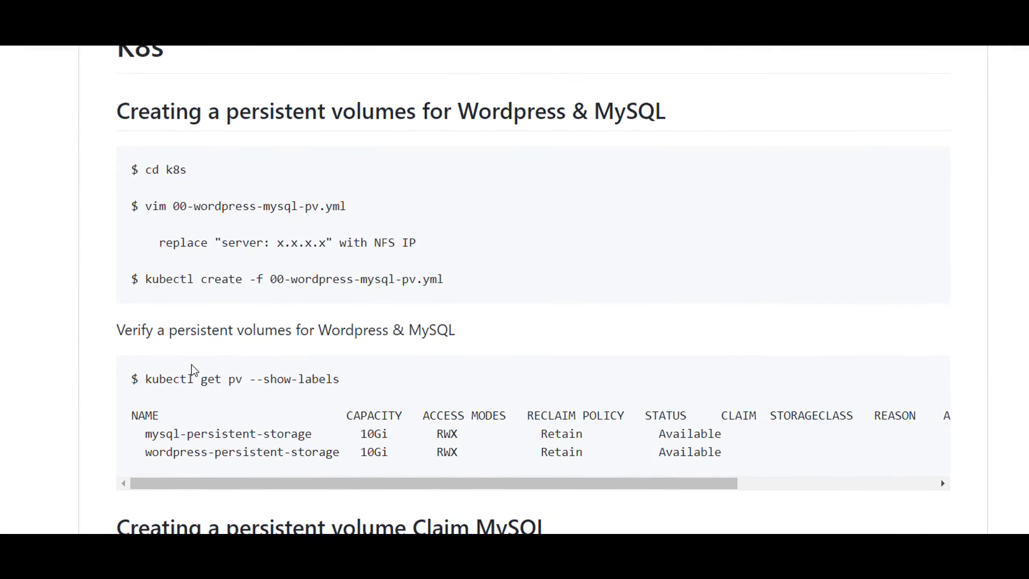
{"action": "scroll", "scroll_direction": "up", "scroll_amount": 3}
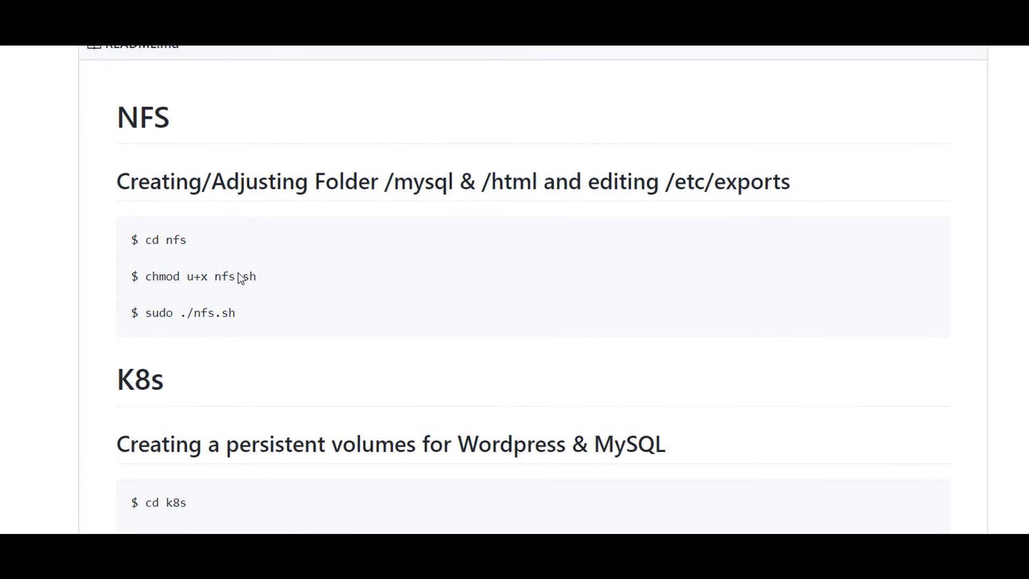
{"action": "scroll", "scroll_direction": "down", "scroll_amount": 3}
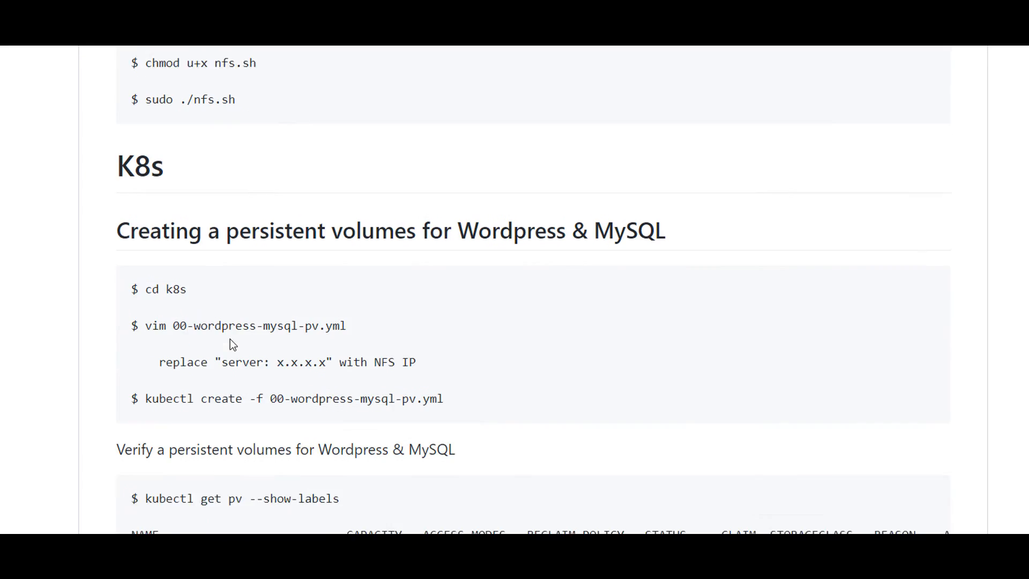
{"action": "scroll", "scroll_direction": "down", "scroll_amount": 3}
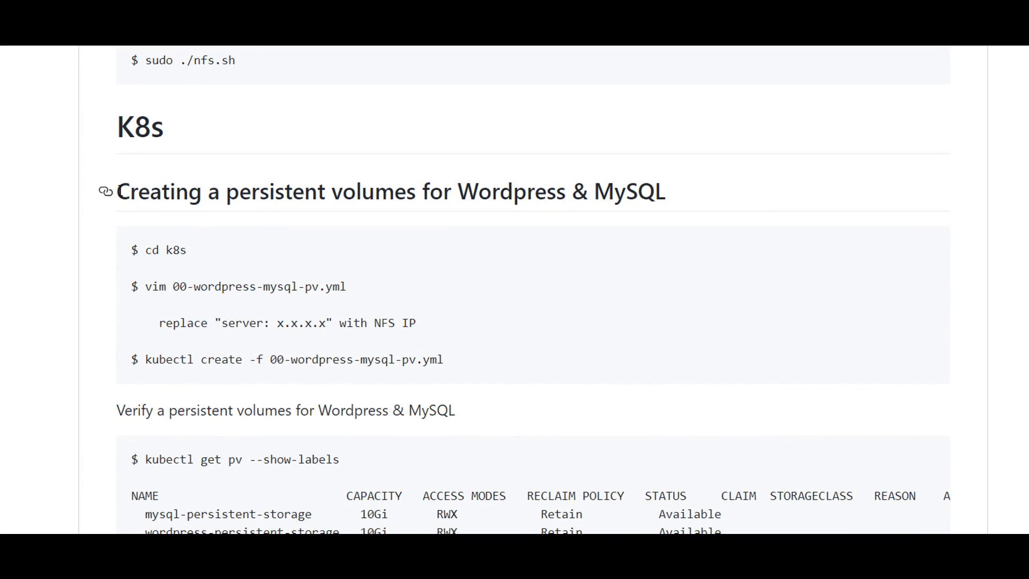
{"action": "left_click_drag", "start_coordinate": [135, 250], "coordinate": [338, 322]}
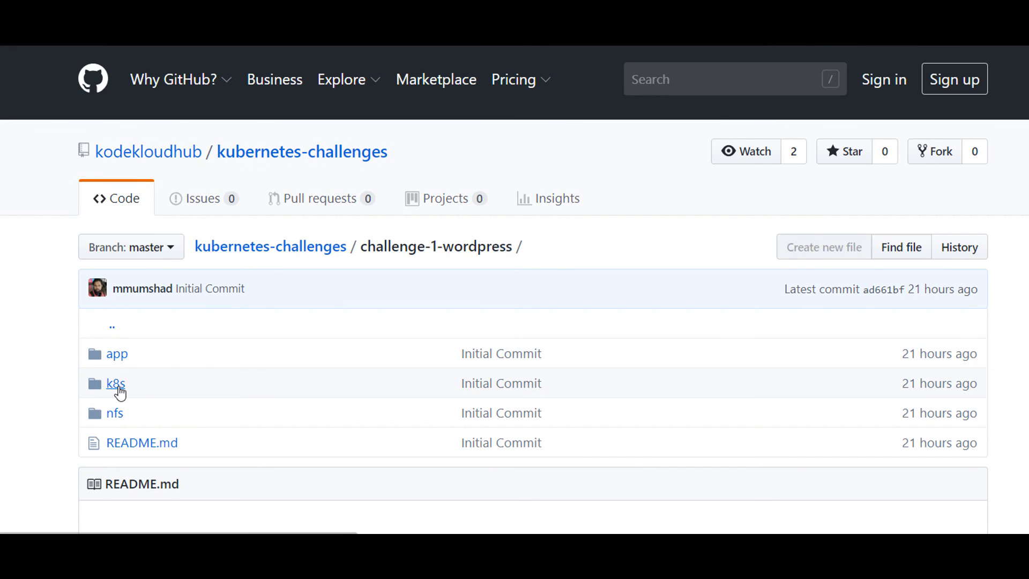
Browse the k8s folder listing 00-wordpress-mysql-pv.yml through 05-wordpress-deploy.yml.
{"action": "left_click", "coordinate": [115, 384]}
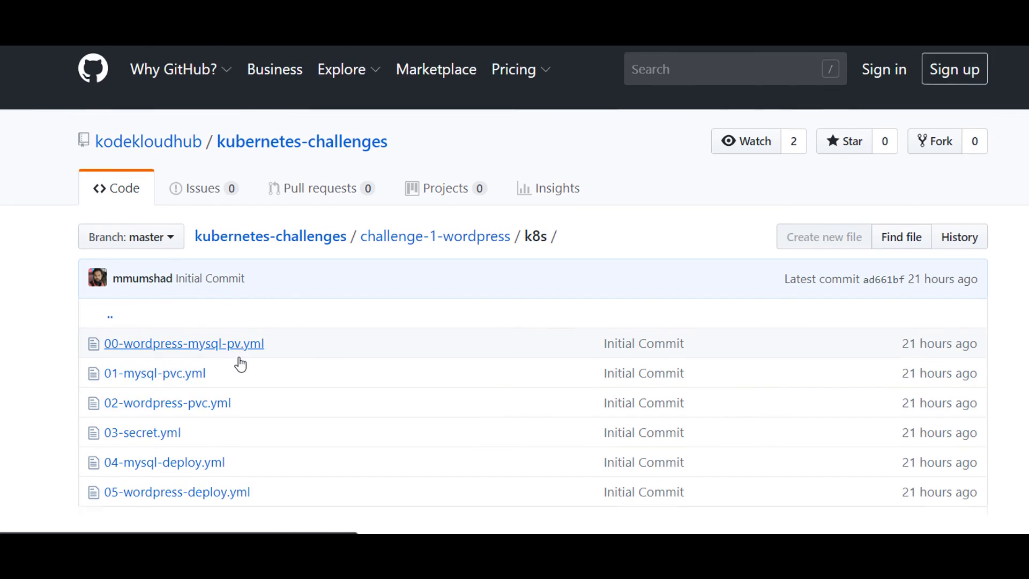
{"action": "scroll", "scroll_direction": "down", "scroll_amount": 3}
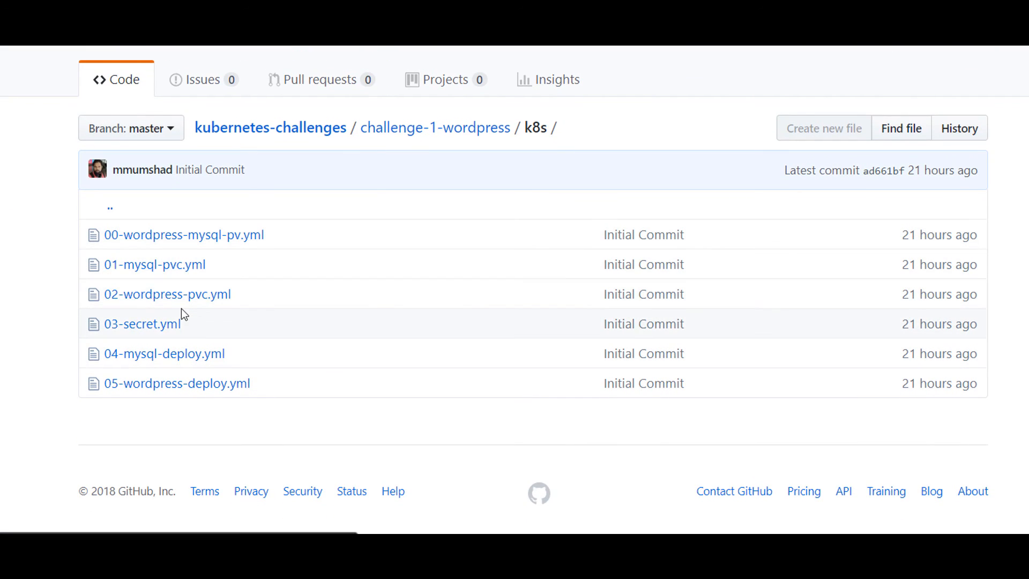
{"action": "mouse_move", "coordinate": [253, 296]}
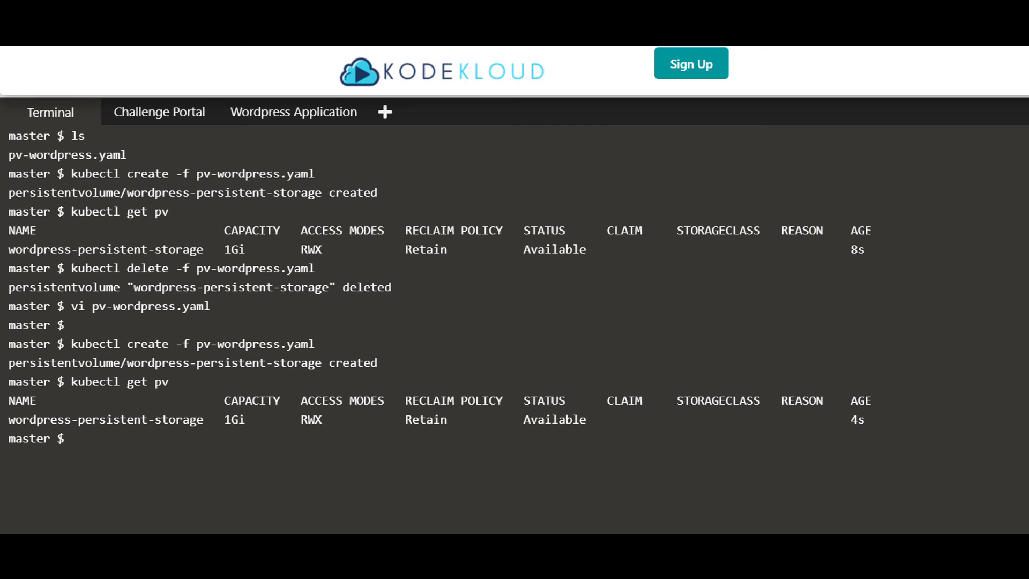
{"action": "mouse_move", "coordinate": [517, 339]}
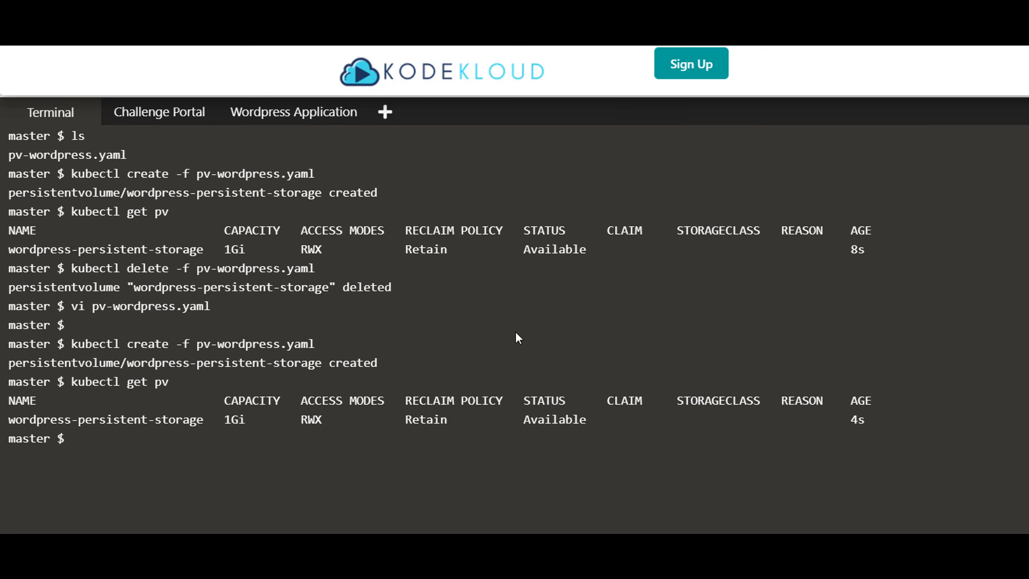